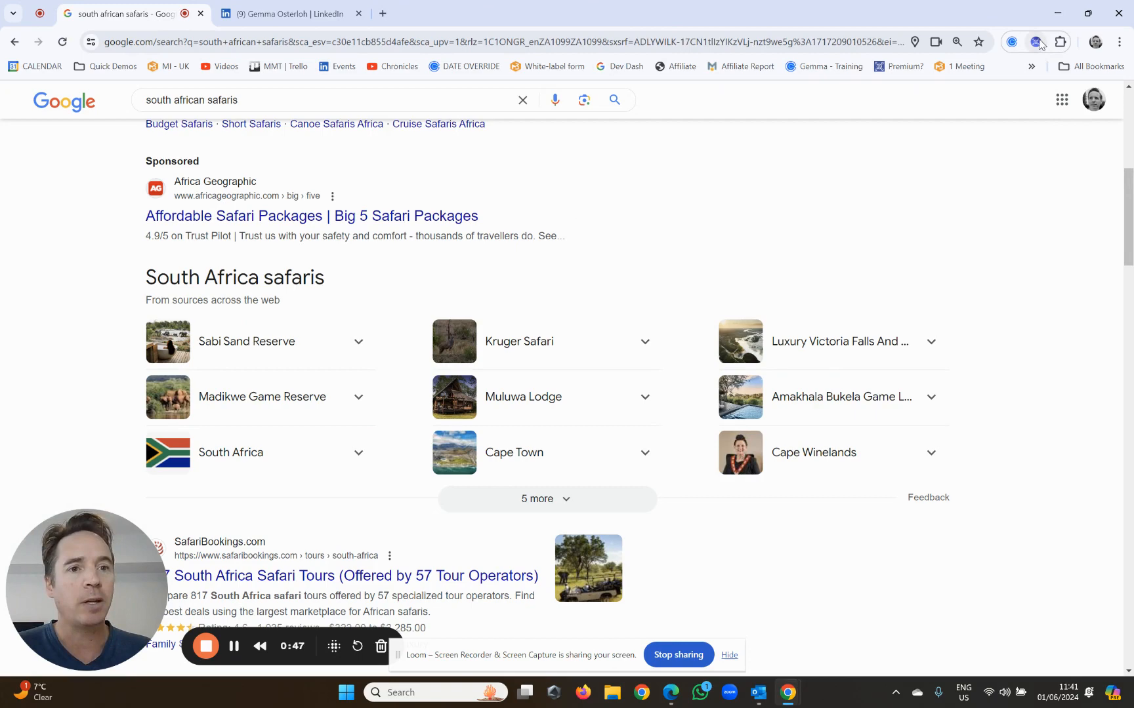
# Open the My Most Trusted dashboard over the safari search and scroll to Community Activity.
pyautogui.click(1035, 42)
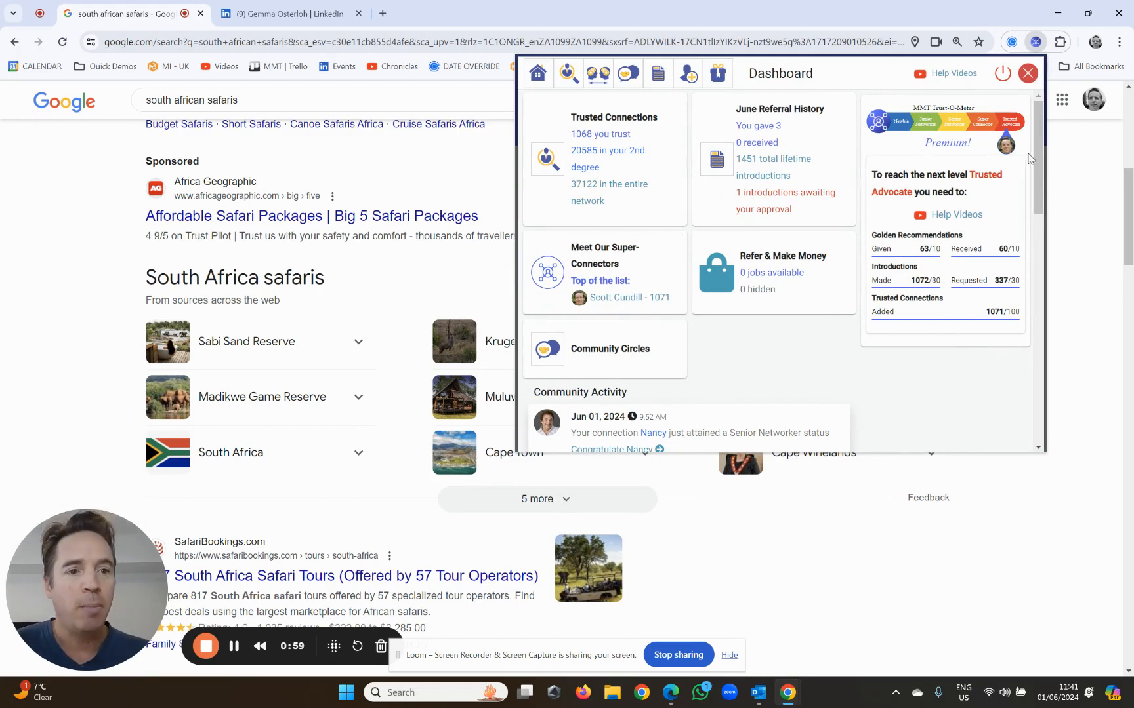
pyautogui.scroll(-3)
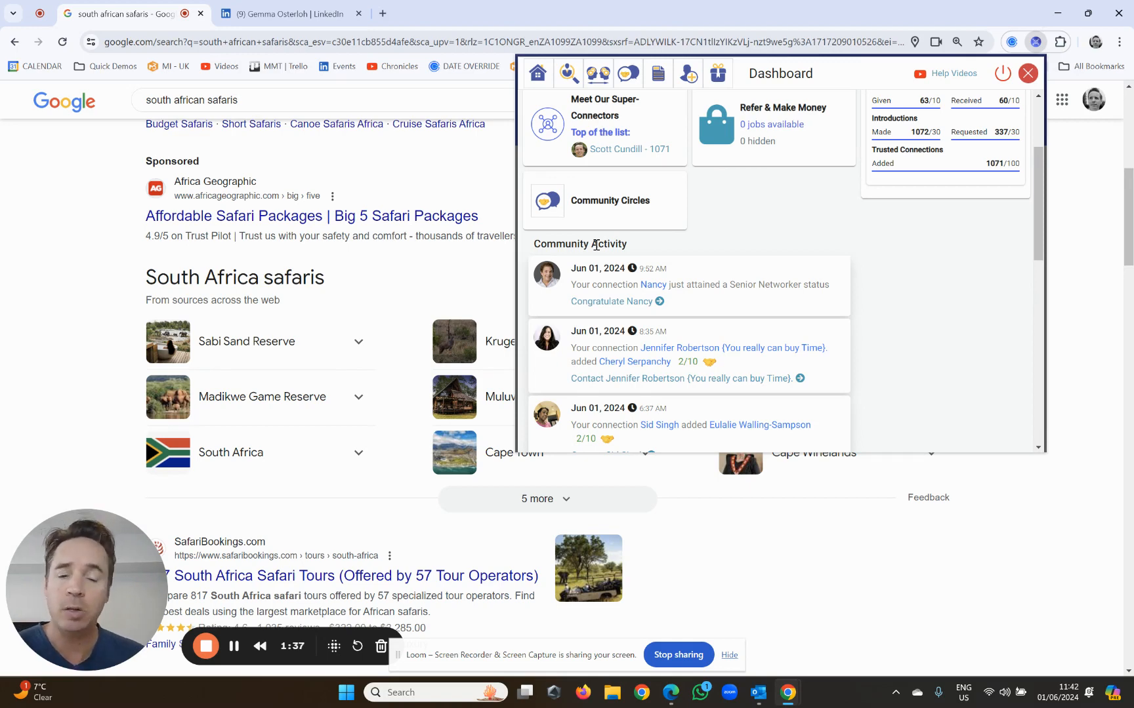
pyautogui.moveTo(1056, 252)
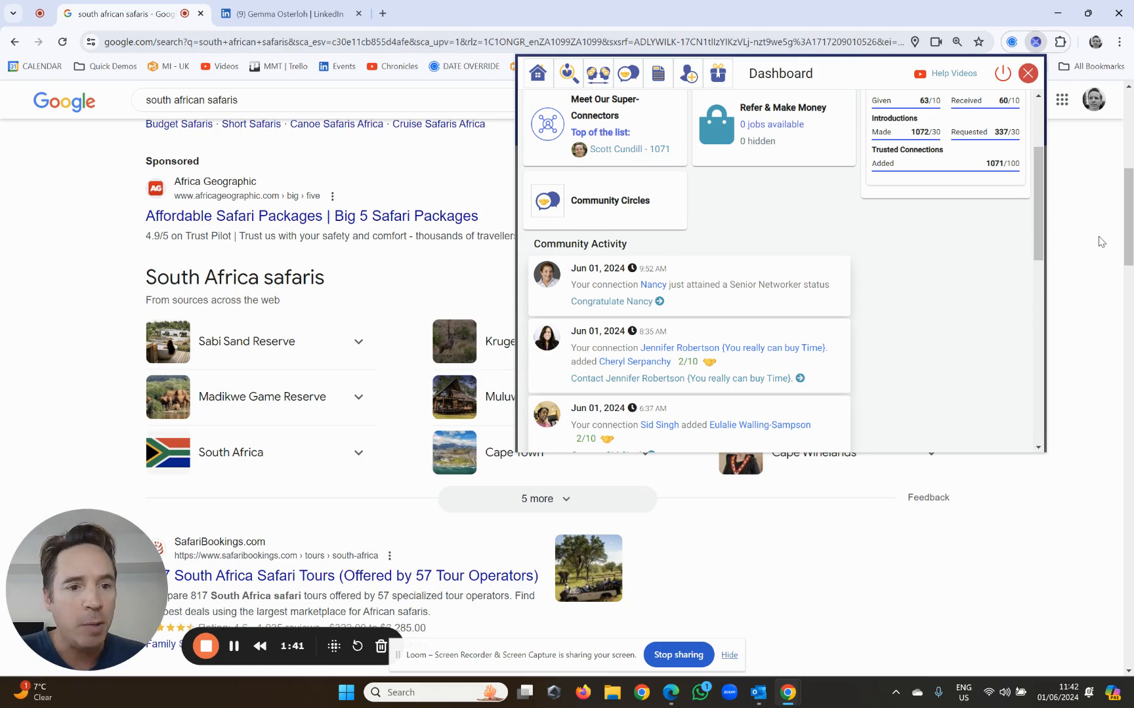
pyautogui.scroll(-3)
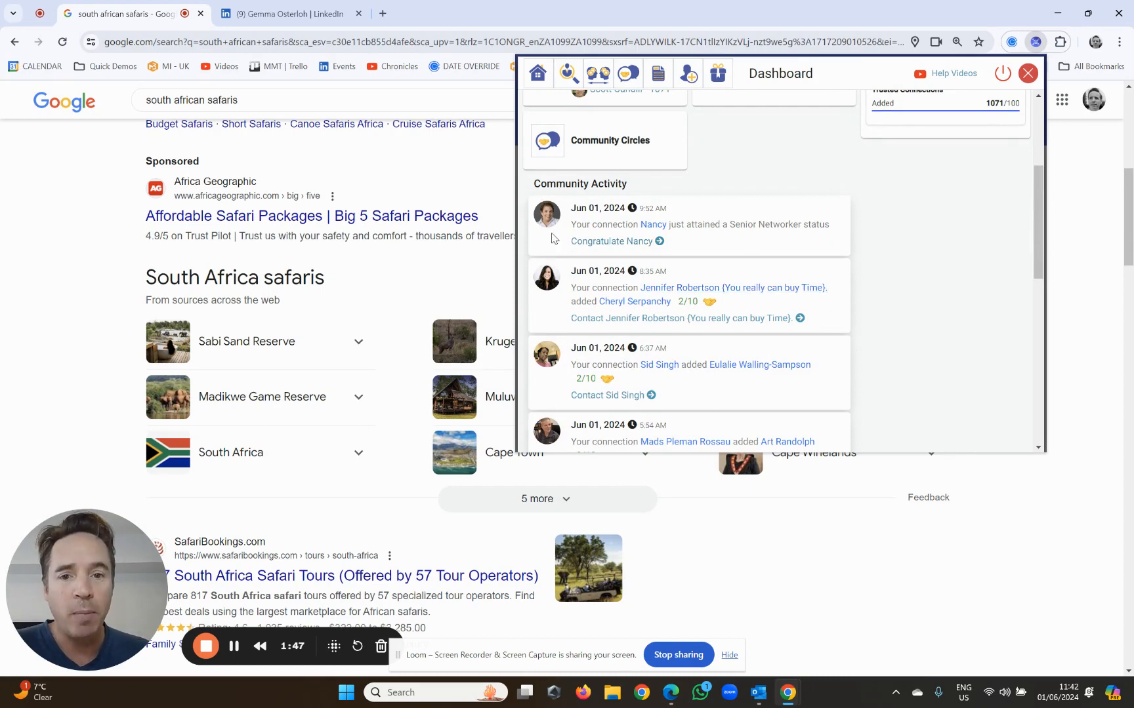
pyautogui.scroll(-3)
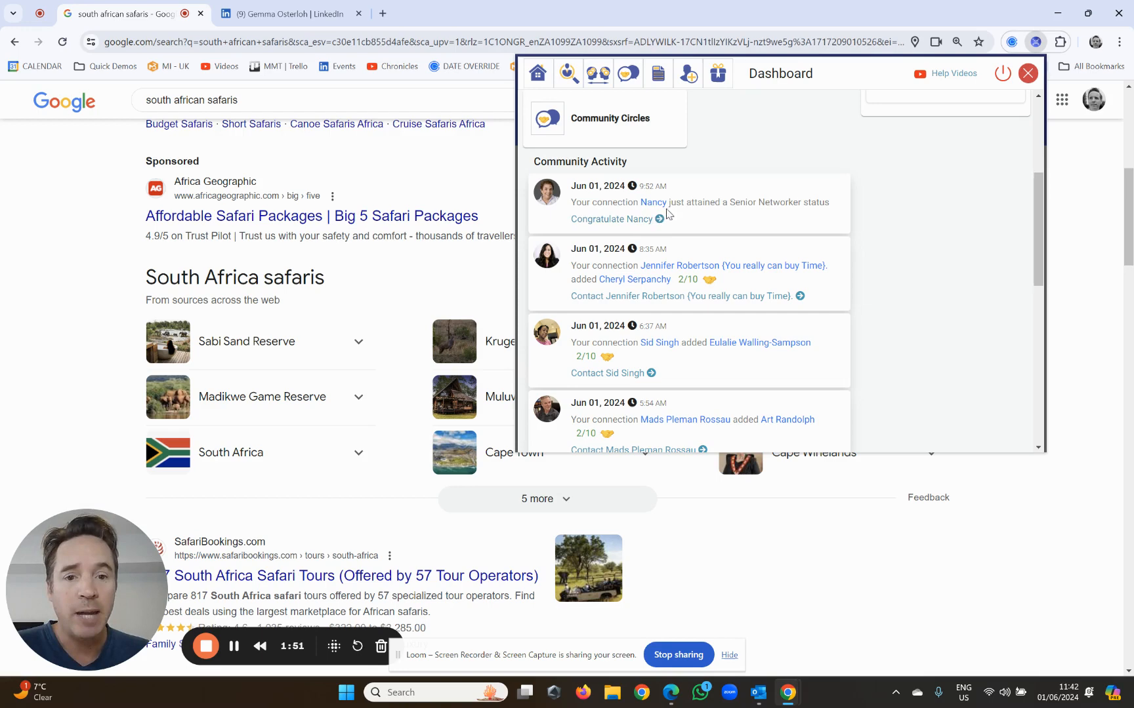
pyautogui.moveTo(791, 204)
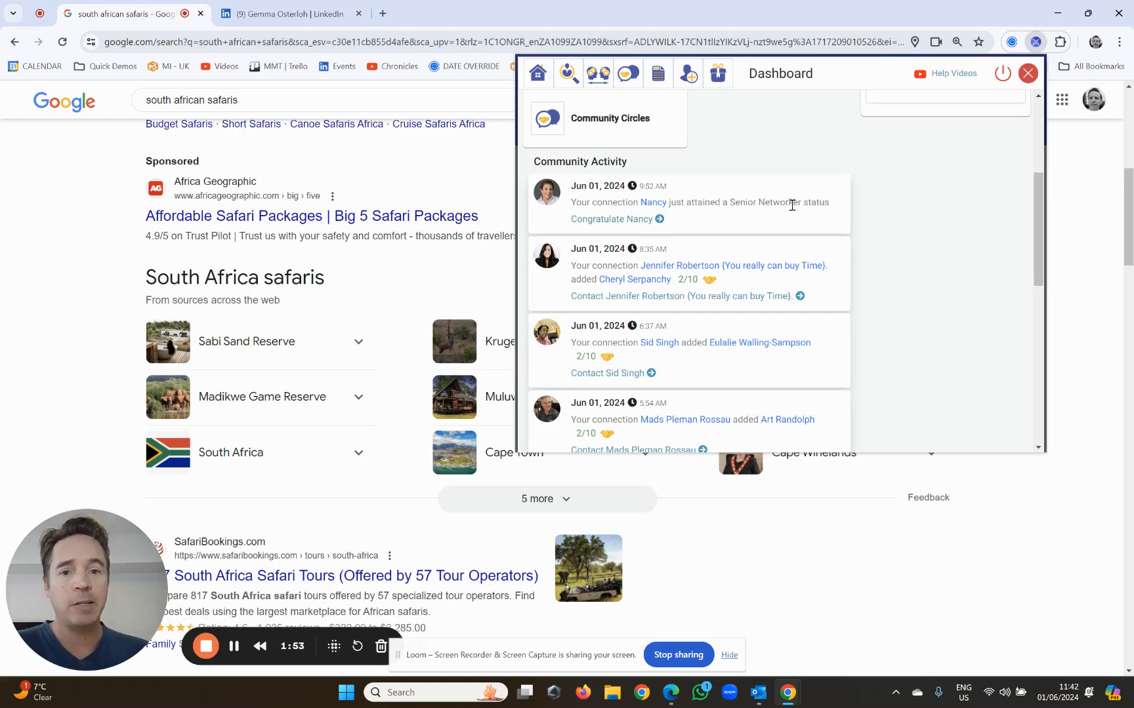
pyautogui.moveTo(617, 224)
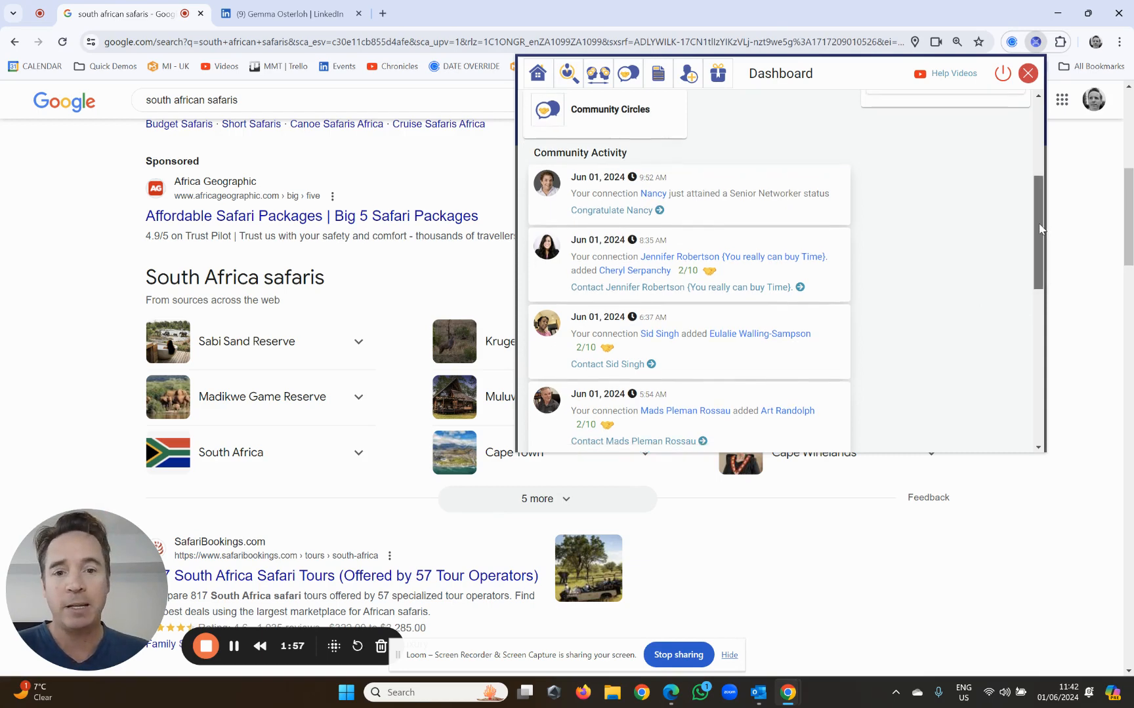
pyautogui.scroll(-3)
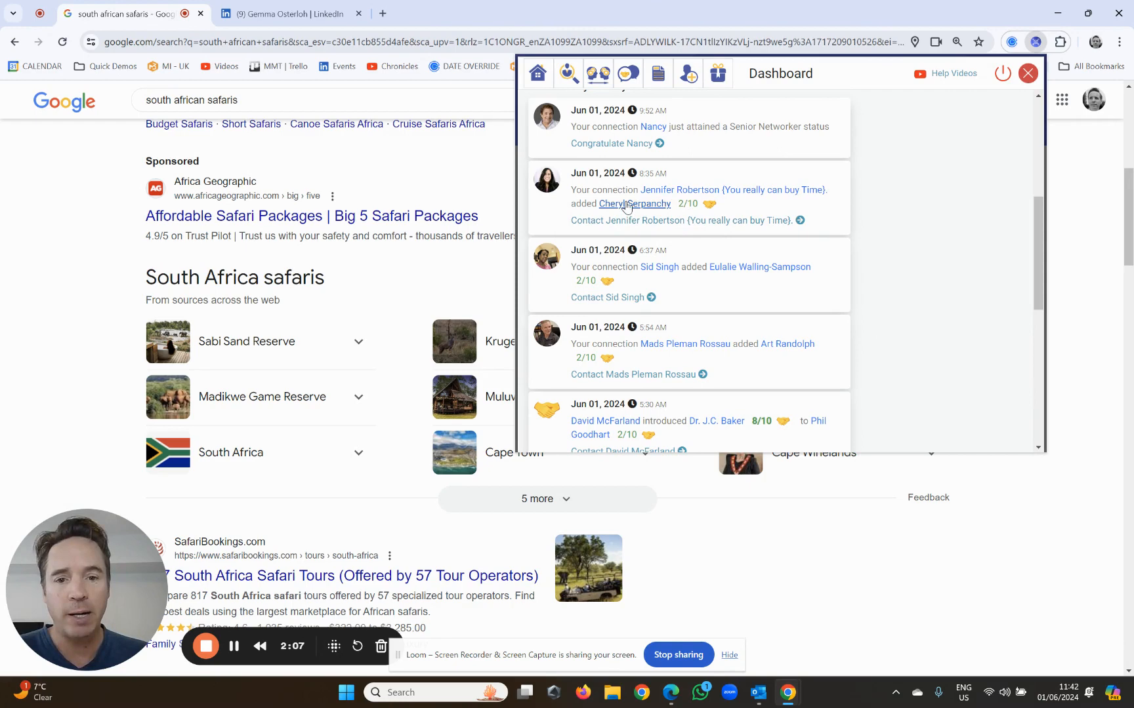
pyautogui.moveTo(702, 301)
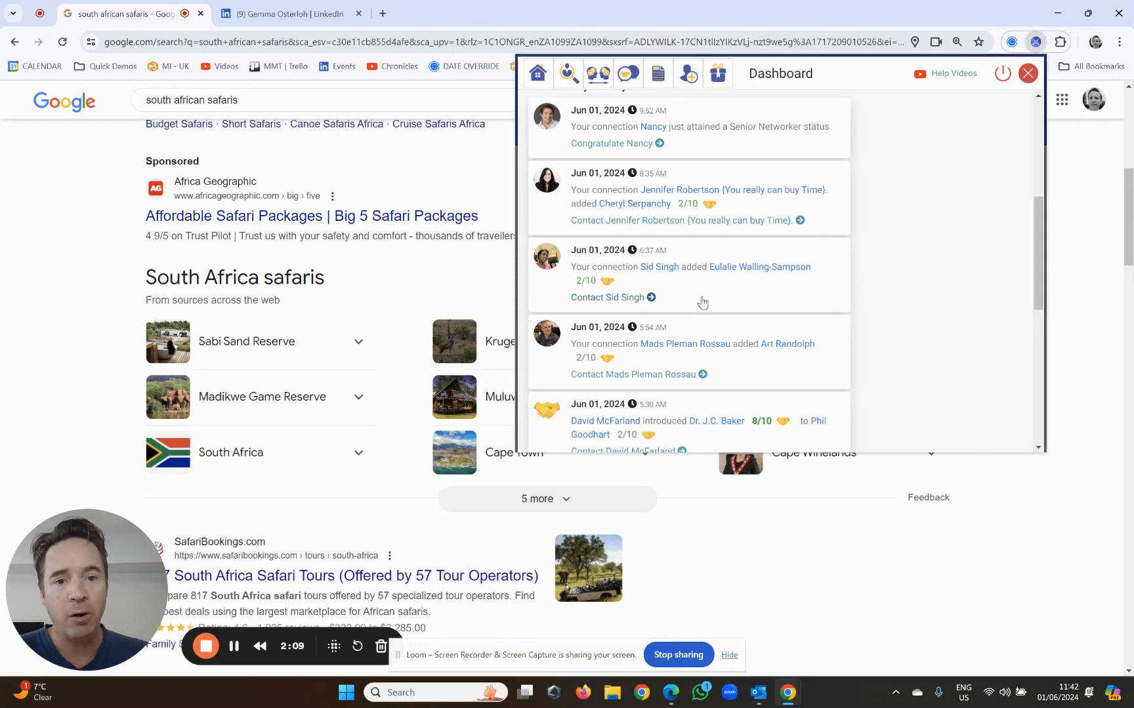
pyautogui.moveTo(986, 292)
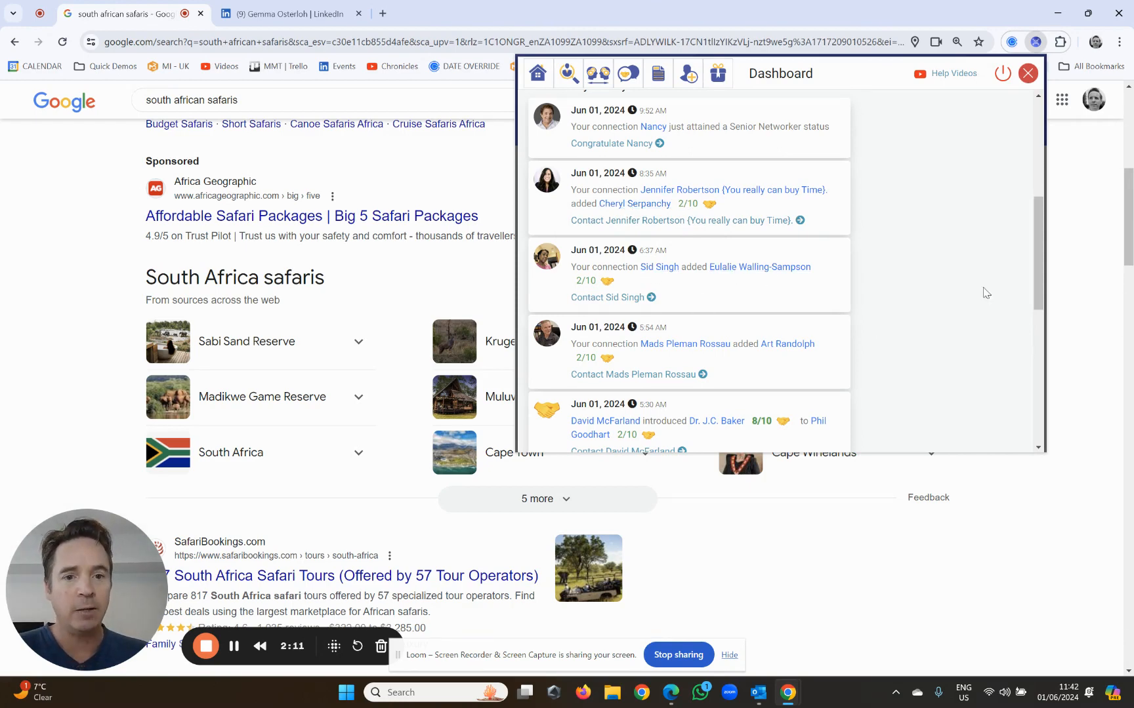
pyautogui.scroll(-3)
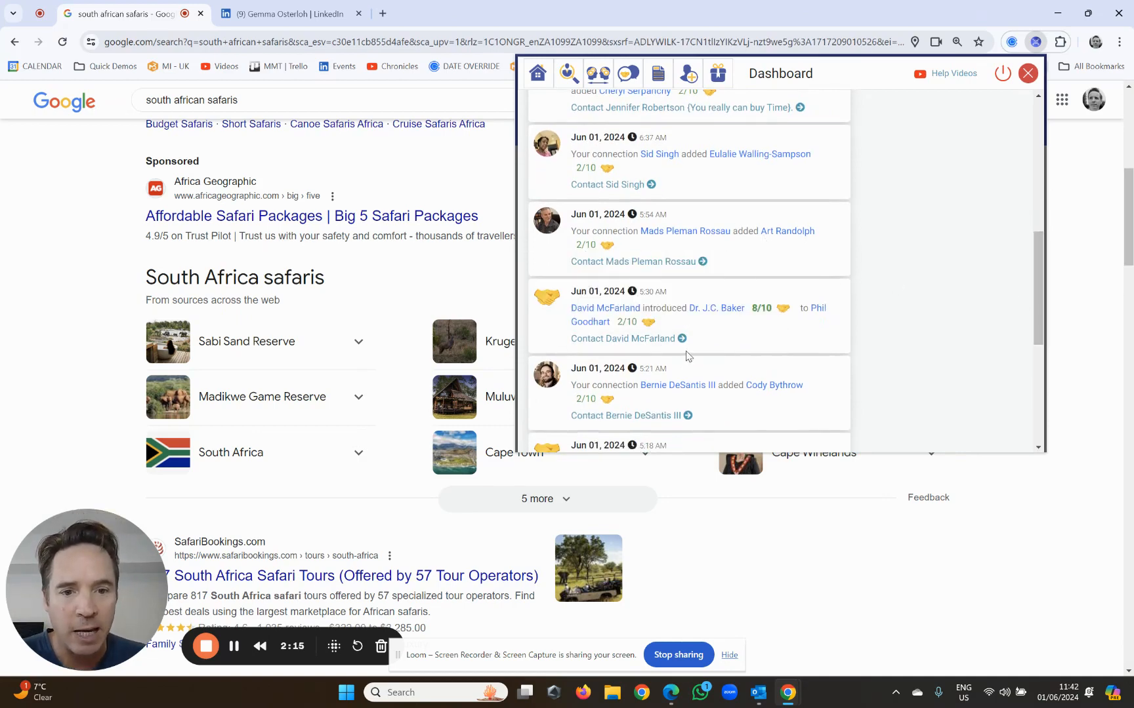
pyautogui.scroll(-3)
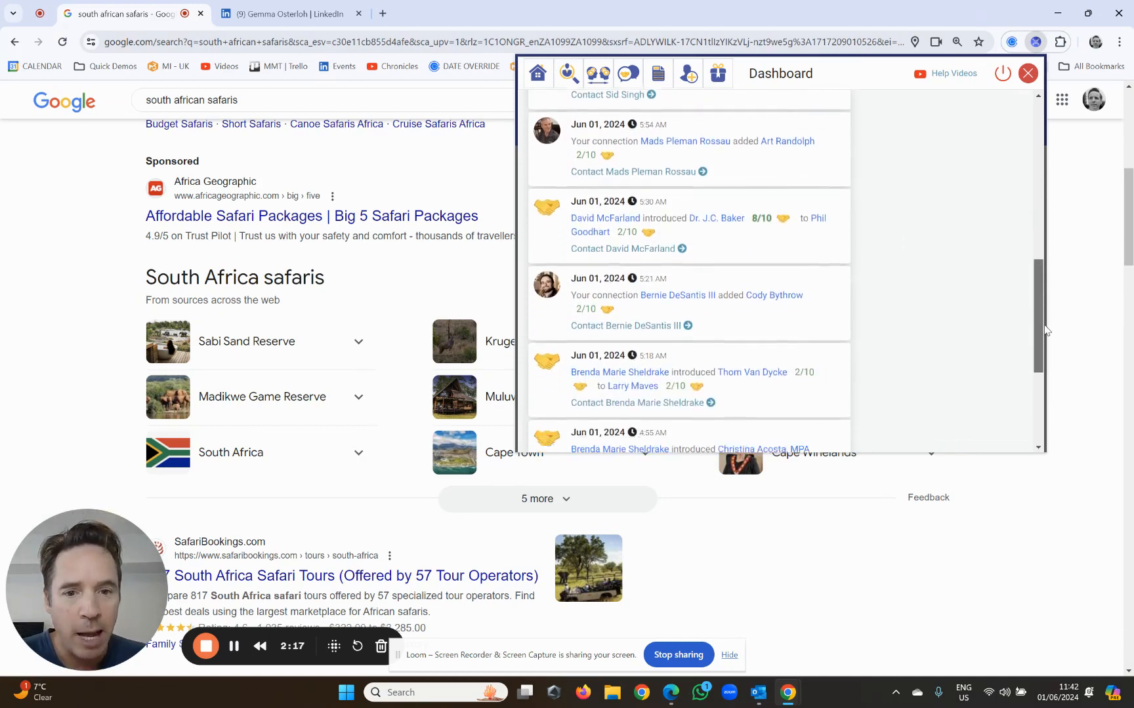
pyautogui.scroll(-3)
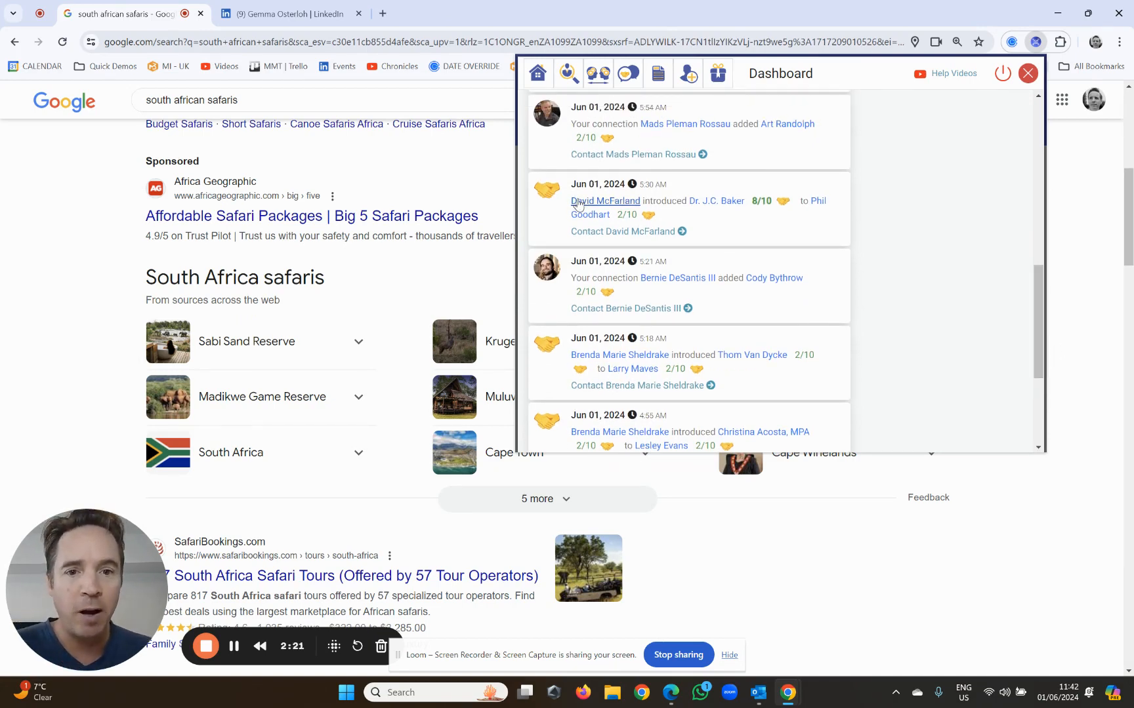
pyautogui.moveTo(716, 200)
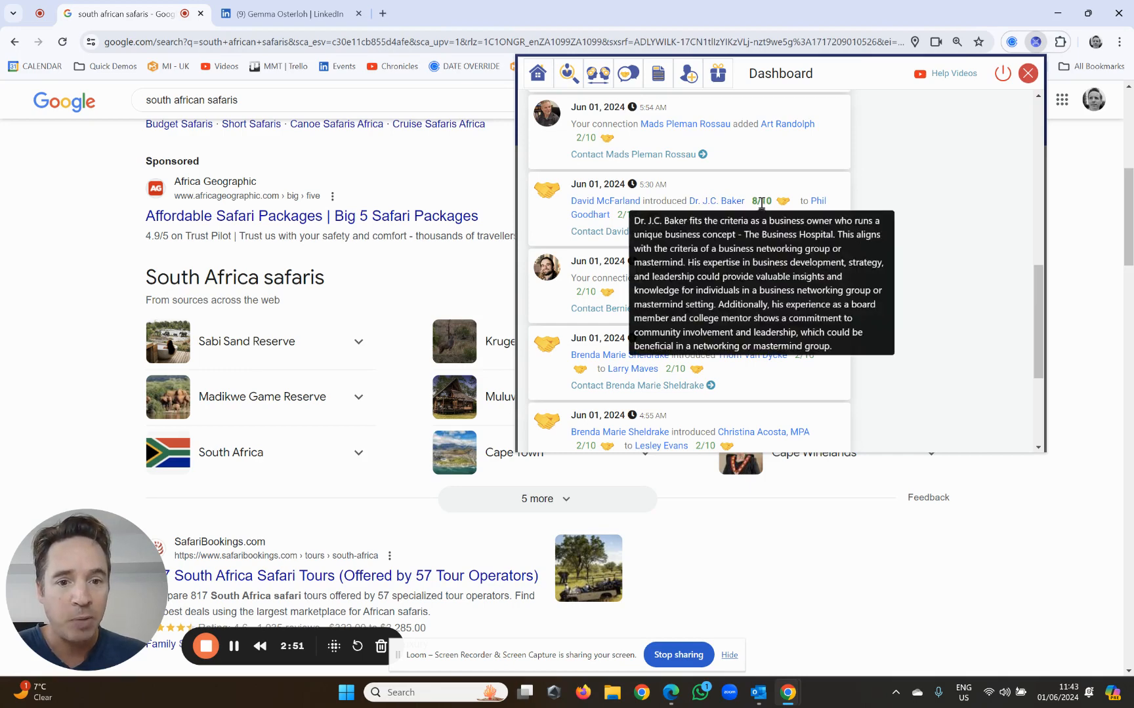
pyautogui.moveTo(736, 257)
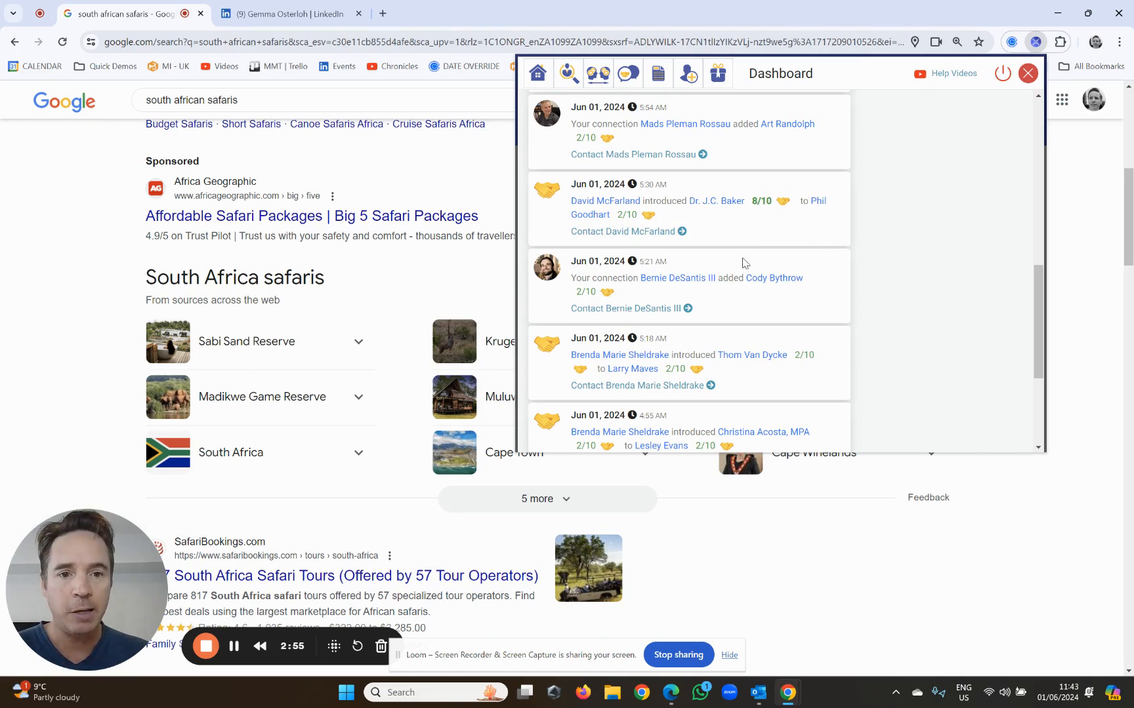
pyautogui.moveTo(785, 204)
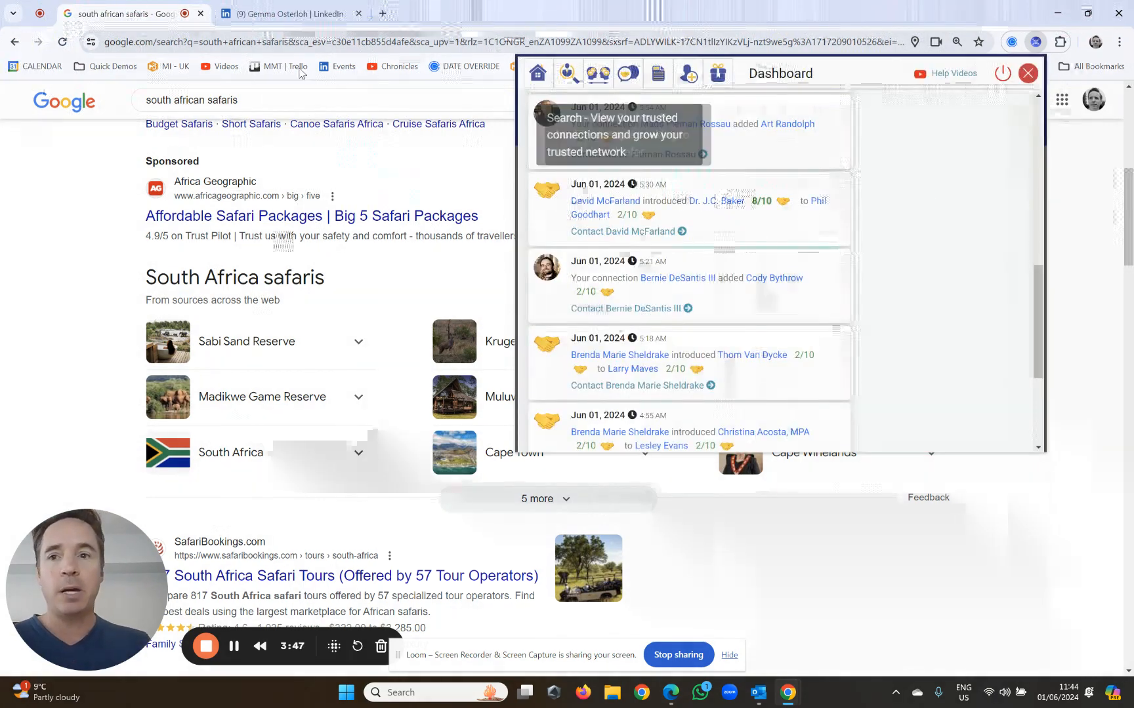
pyautogui.click(285, 13)
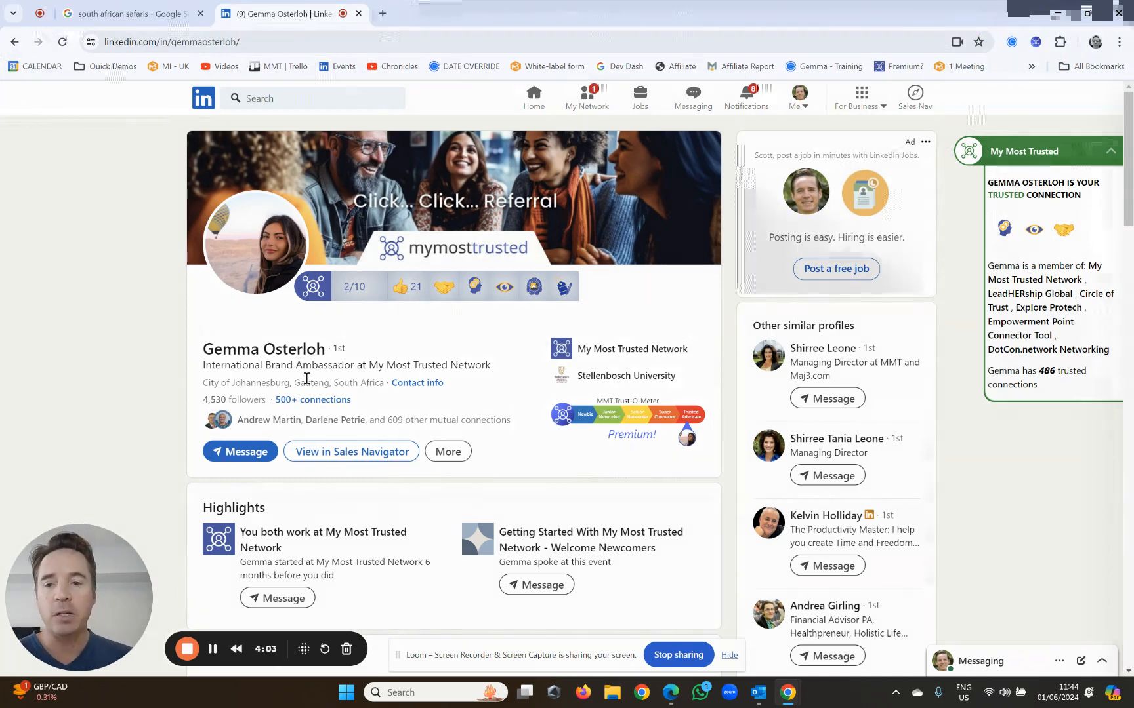
pyautogui.moveTo(442, 286)
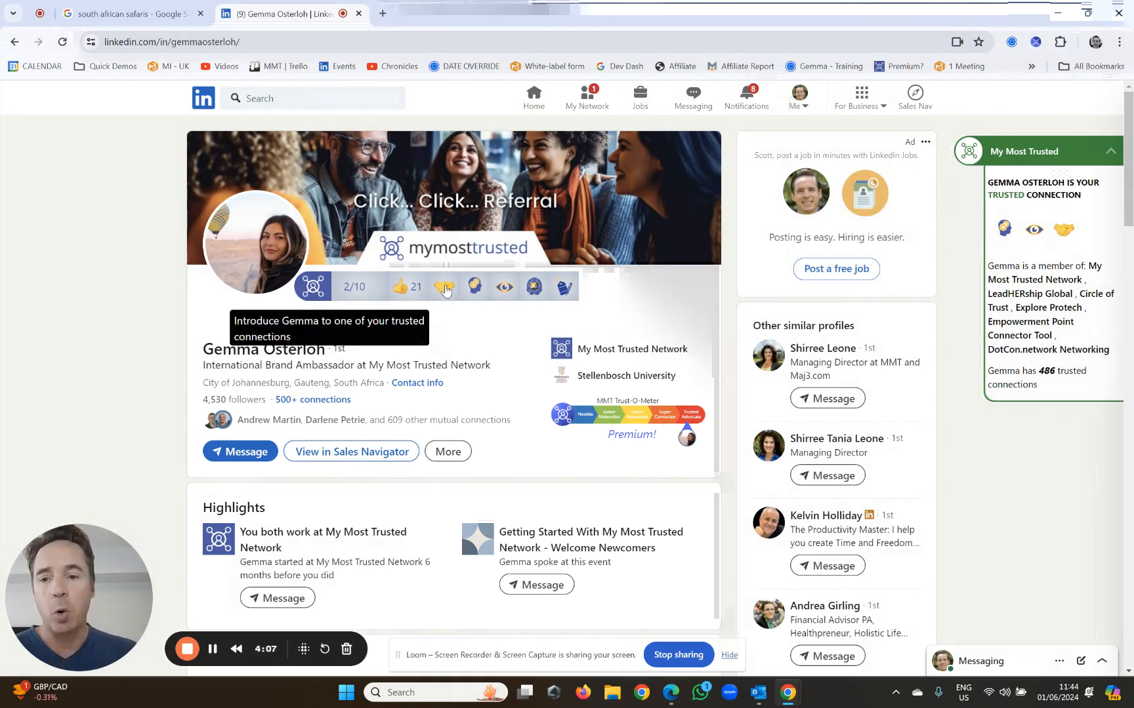
pyautogui.moveTo(454, 360)
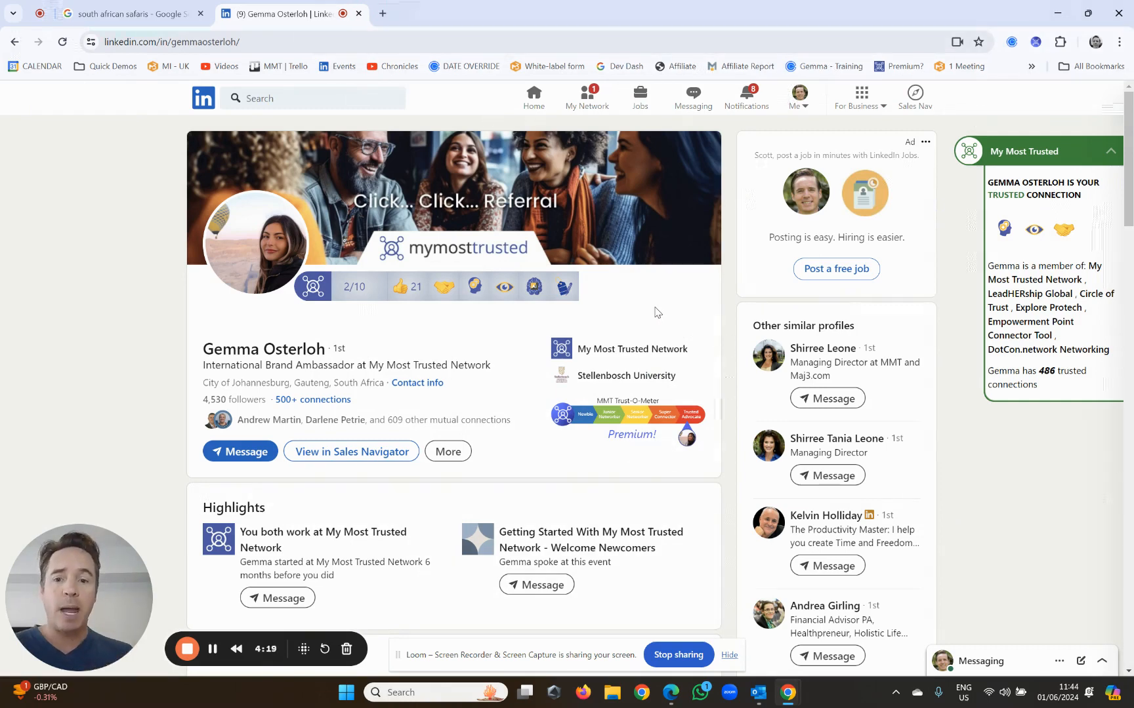
pyautogui.moveTo(445, 288)
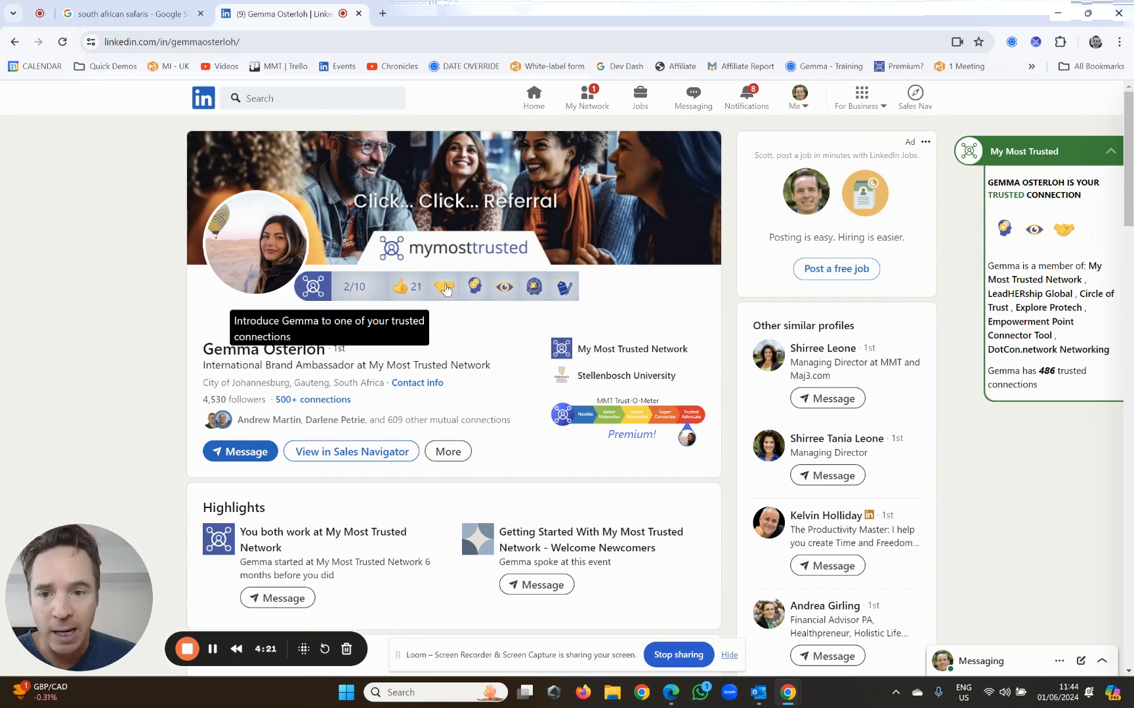
pyautogui.moveTo(440, 357)
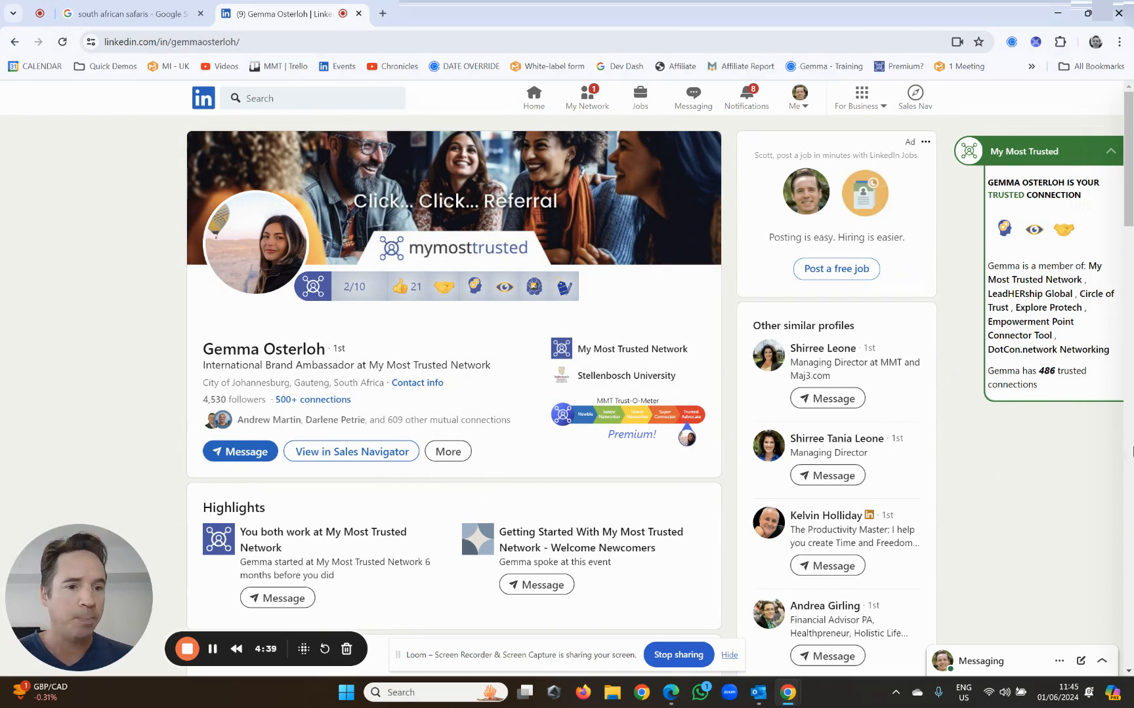
pyautogui.moveTo(1033, 229)
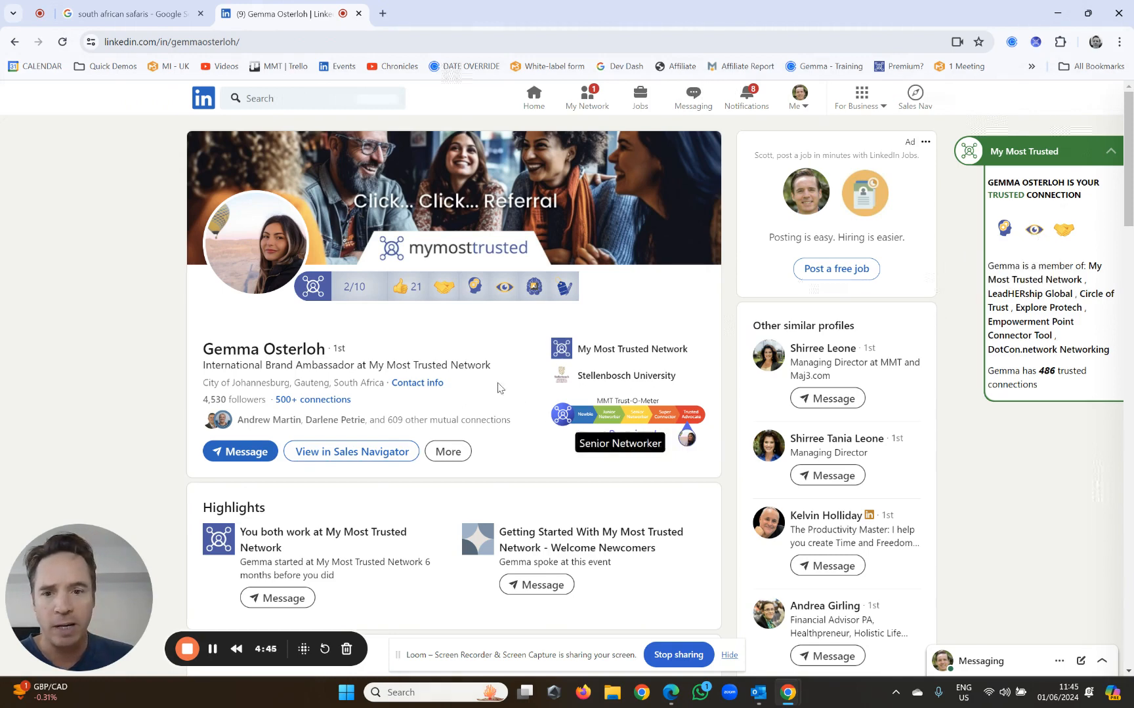
pyautogui.moveTo(504, 287)
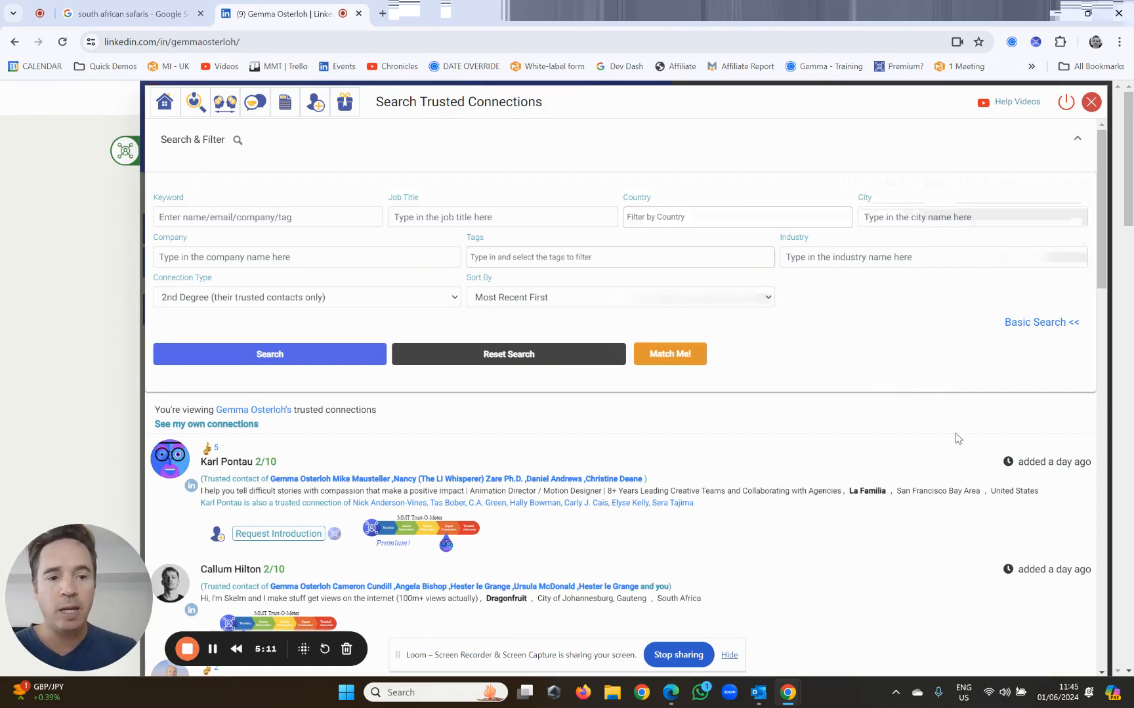
pyautogui.moveTo(933, 435)
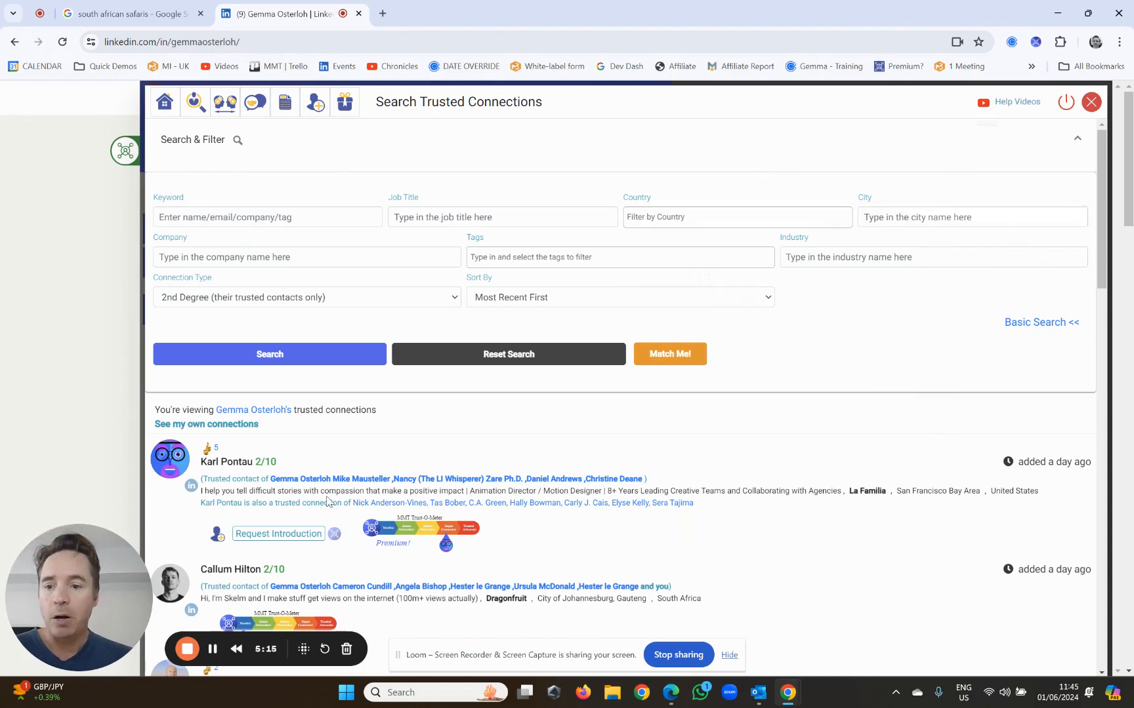
pyautogui.moveTo(479, 318)
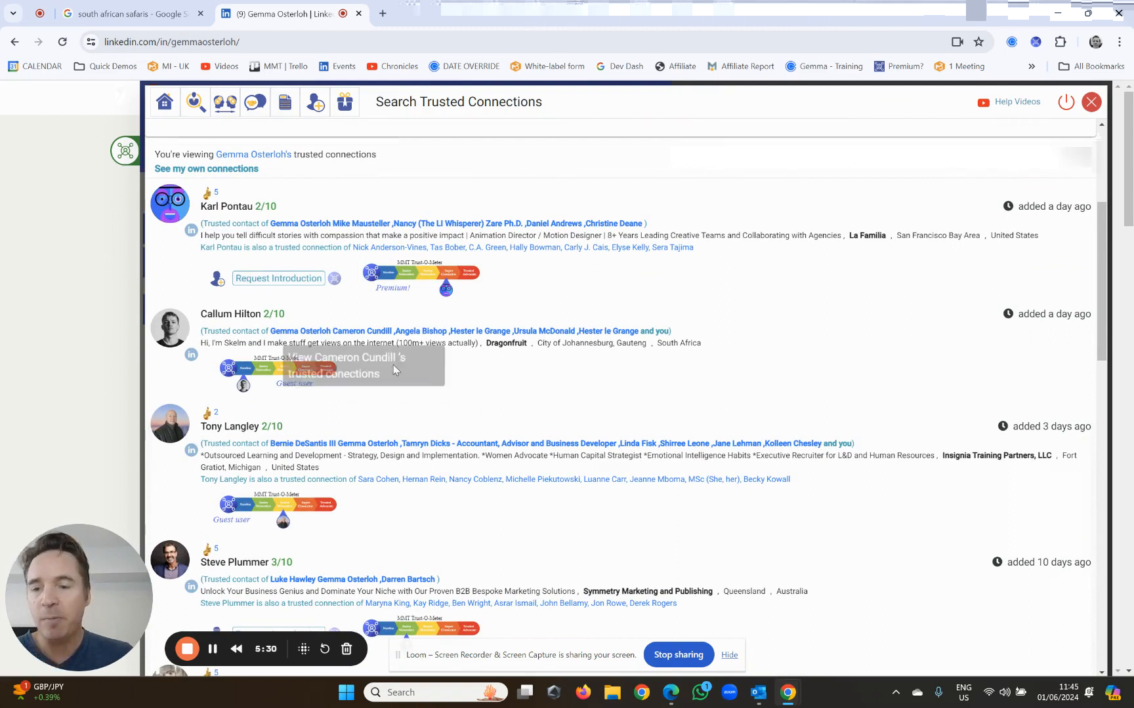
pyautogui.moveTo(332, 447)
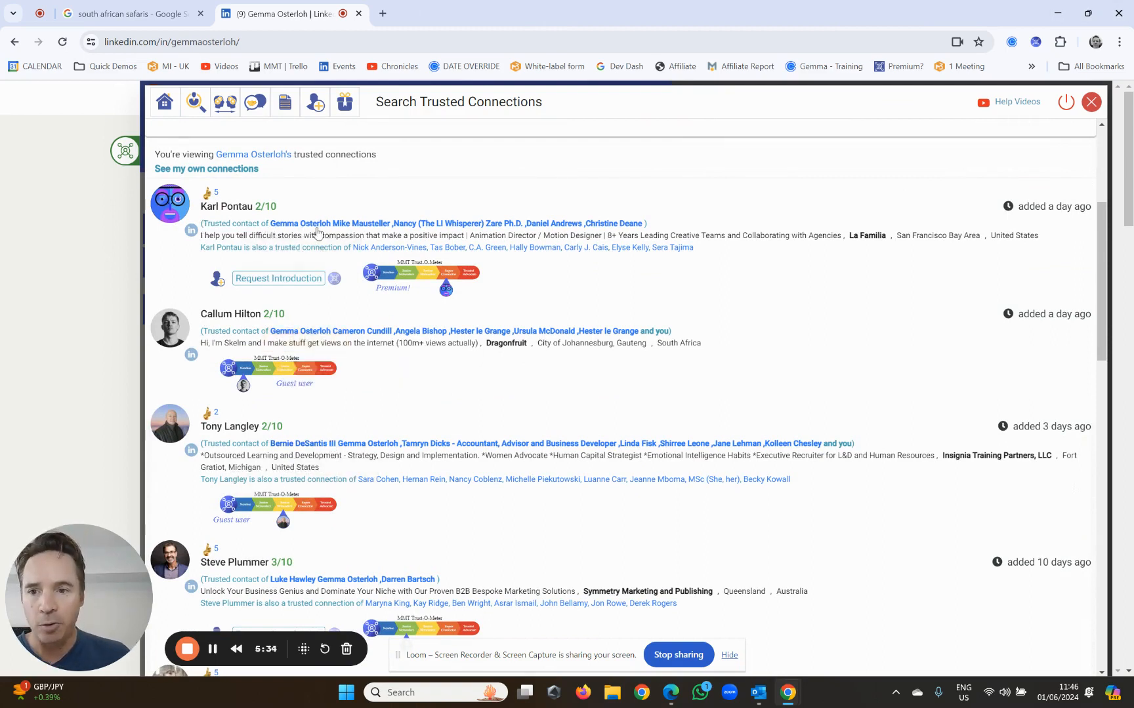
pyautogui.scroll(-3)
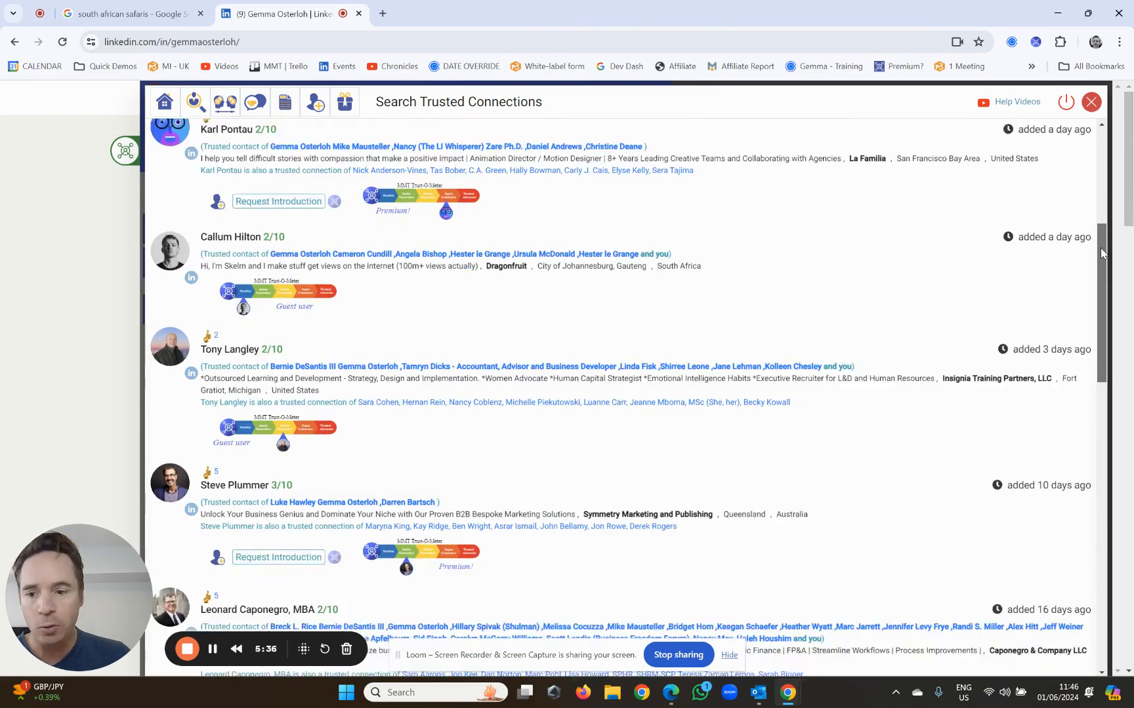
pyautogui.scroll(-3)
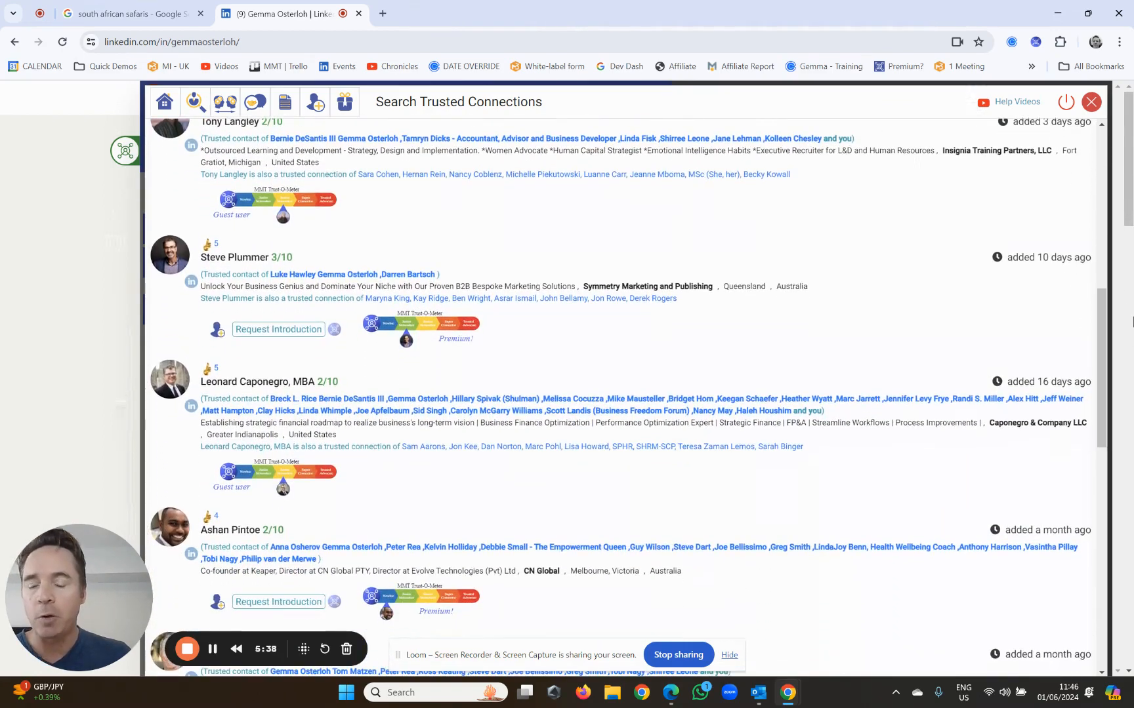
pyautogui.moveTo(285, 275)
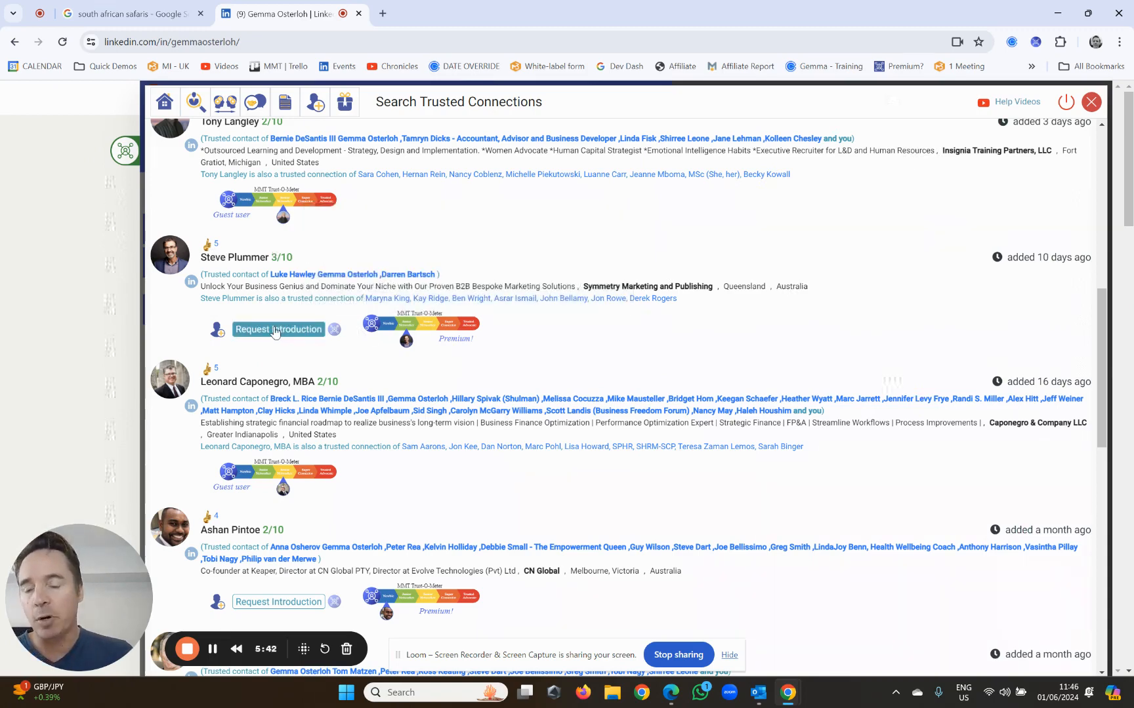
pyautogui.click(278, 329)
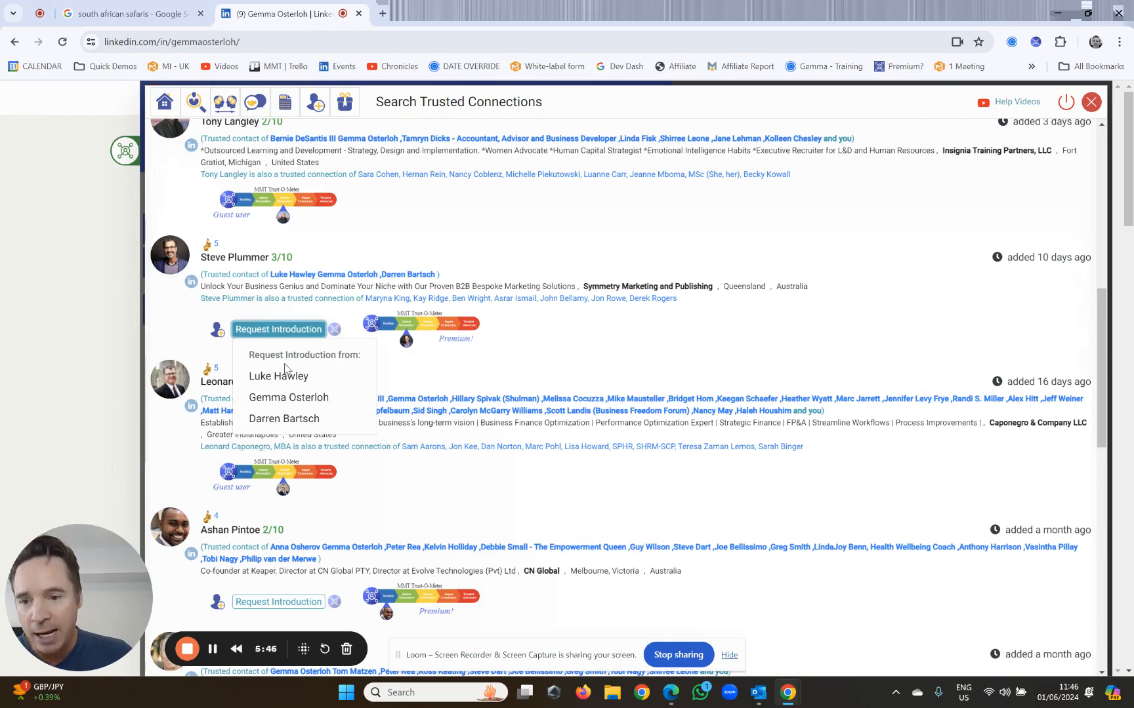
pyautogui.moveTo(309, 392)
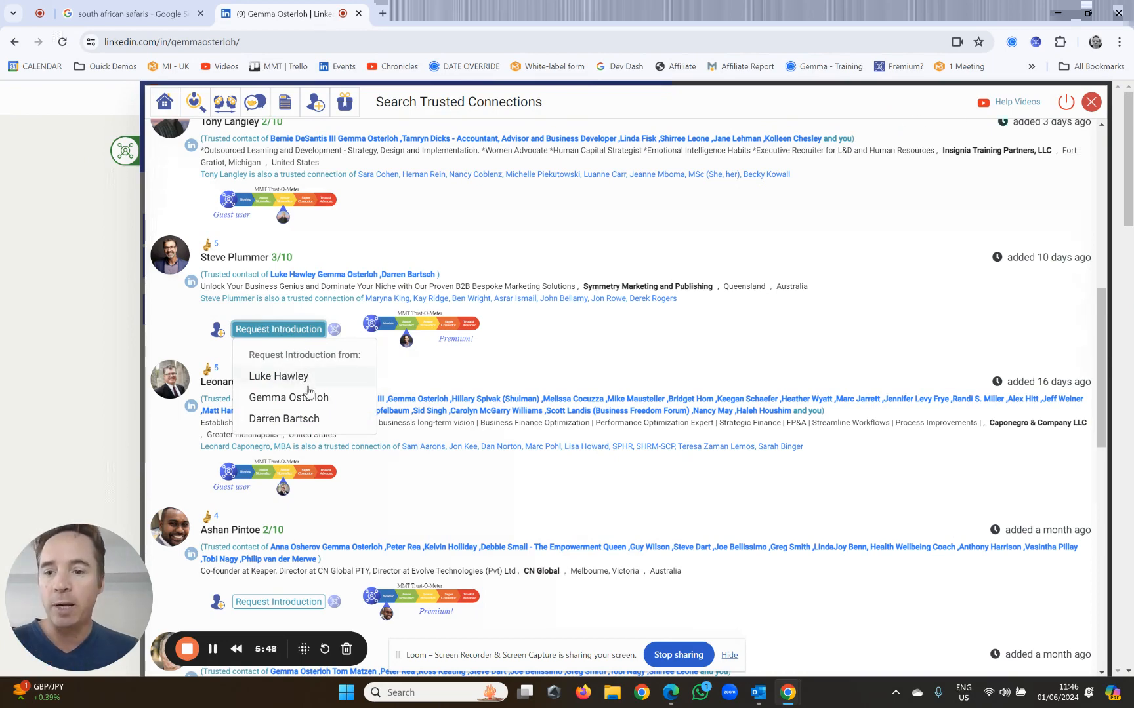
pyautogui.moveTo(311, 420)
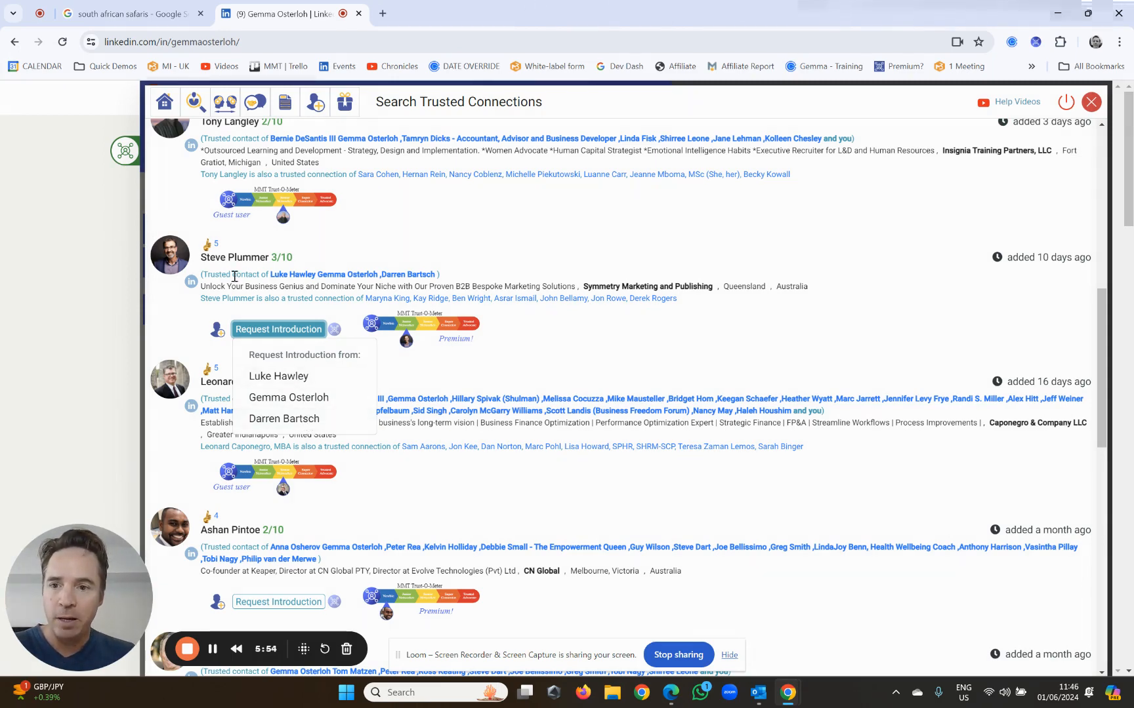
pyautogui.moveTo(349, 297)
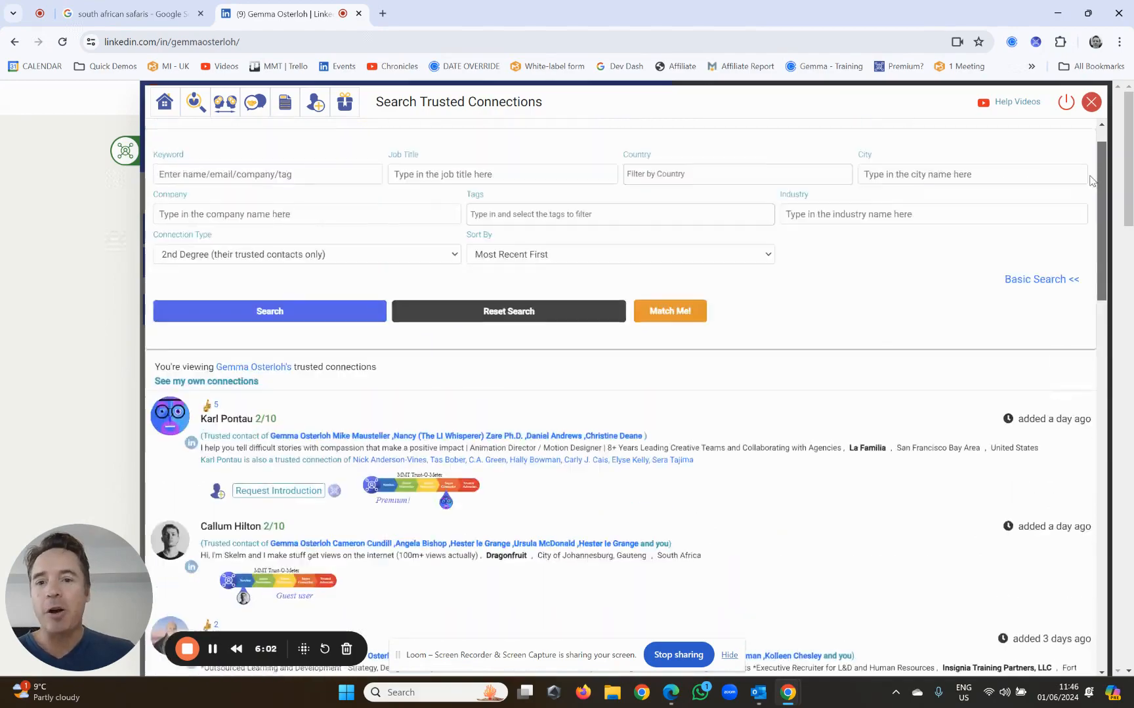
pyautogui.scroll(-3)
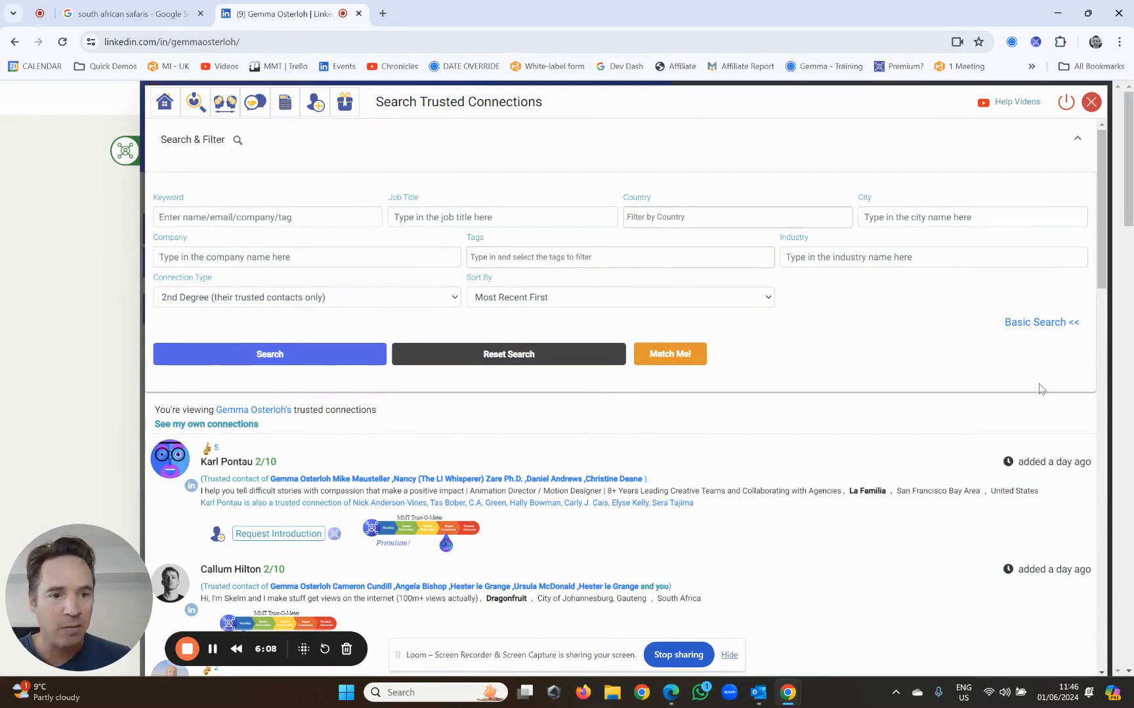
pyautogui.moveTo(841, 362)
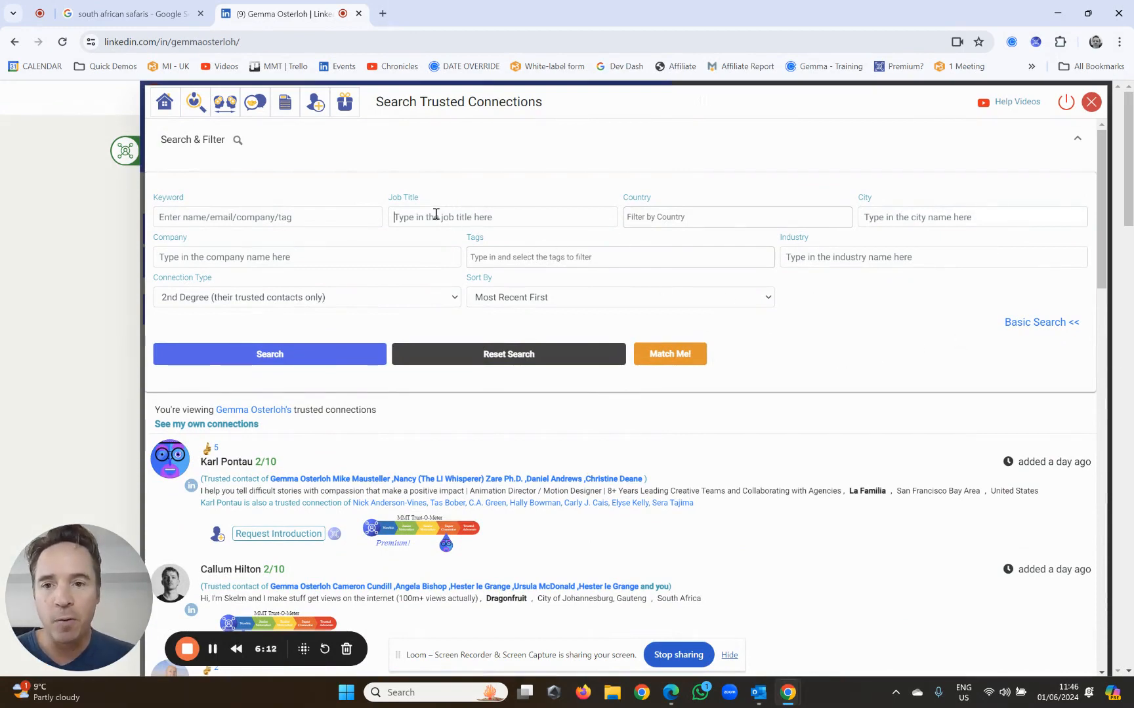
# Search trusted connections for job title 'accountant' and scroll the matching results.
pyautogui.write('accountant')
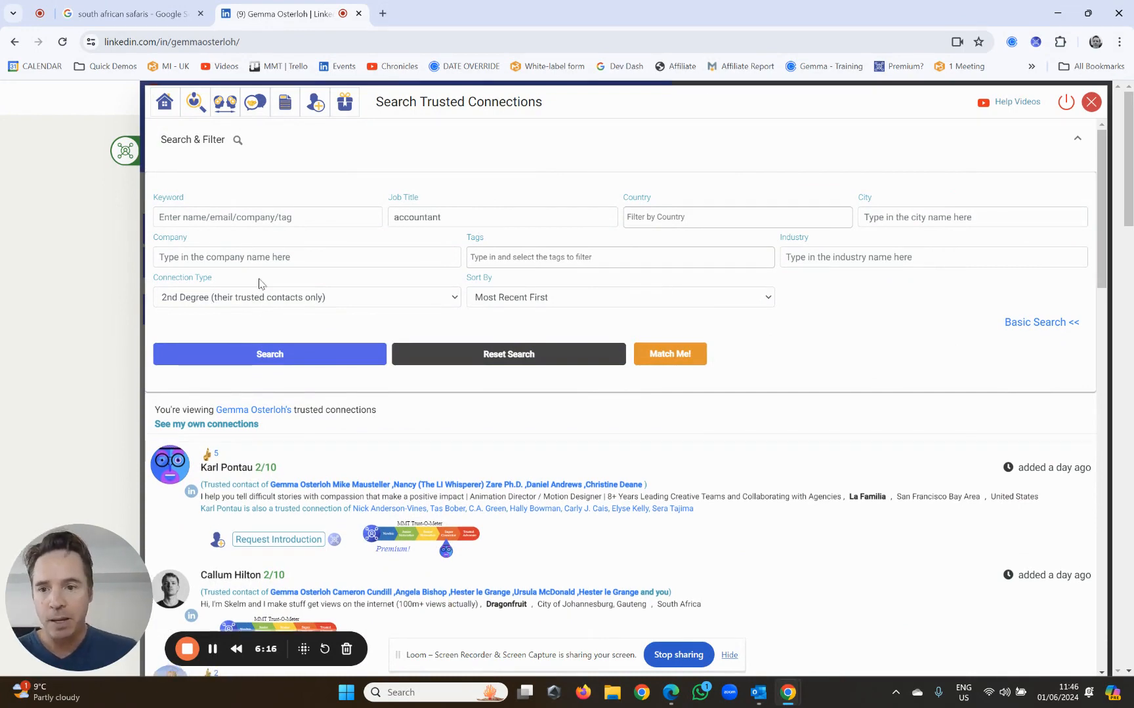
pyautogui.click(269, 354)
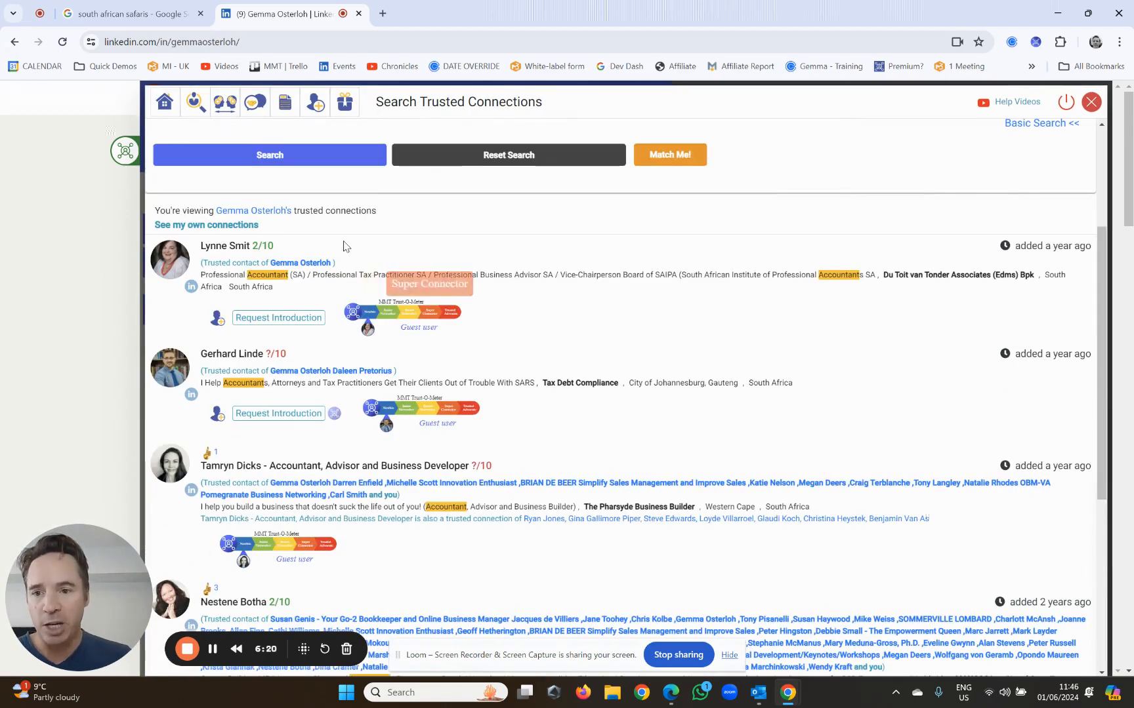
pyautogui.moveTo(268, 303)
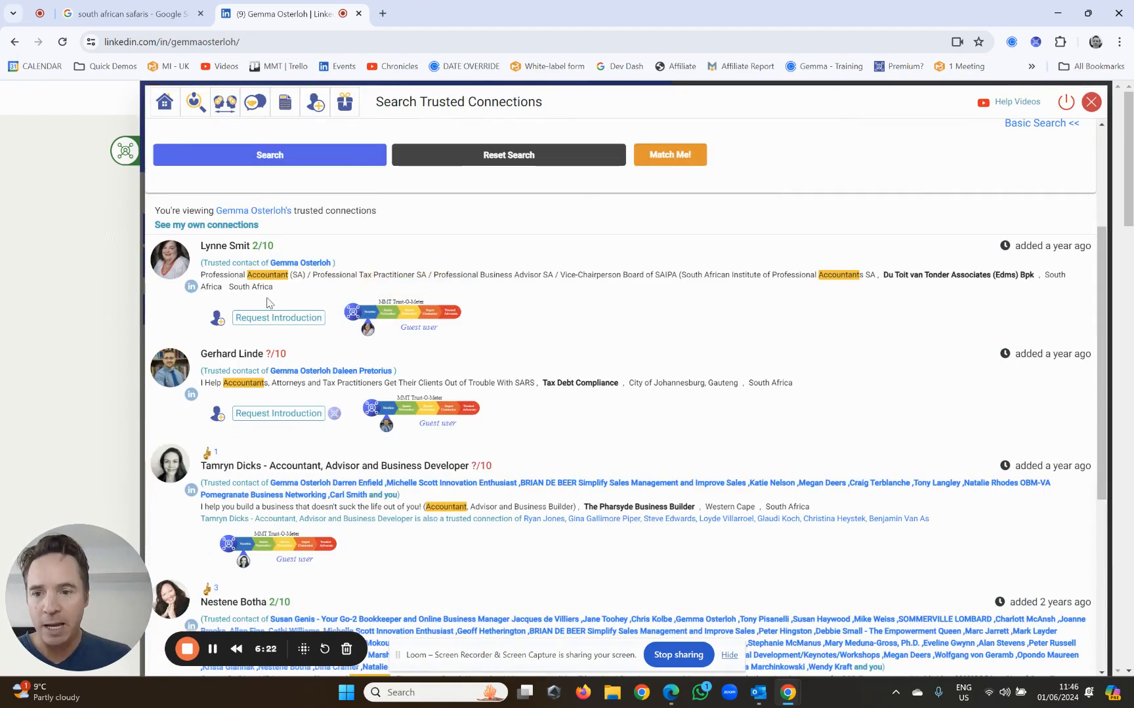
pyautogui.scroll(-3)
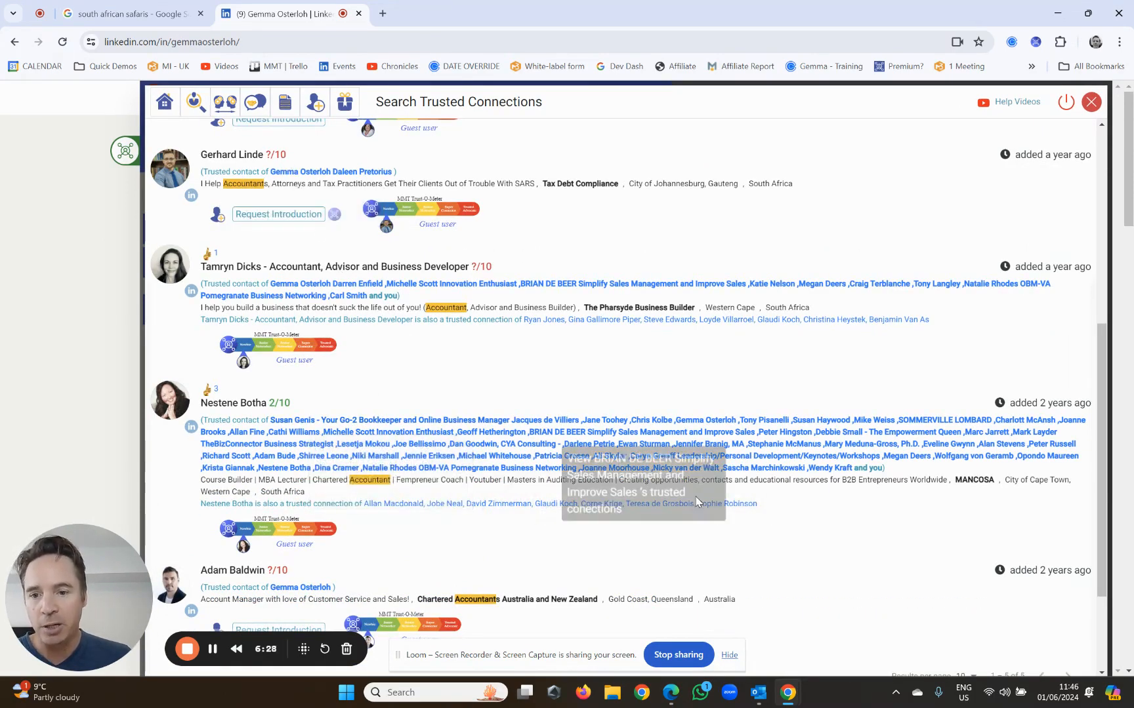
pyautogui.scroll(-3)
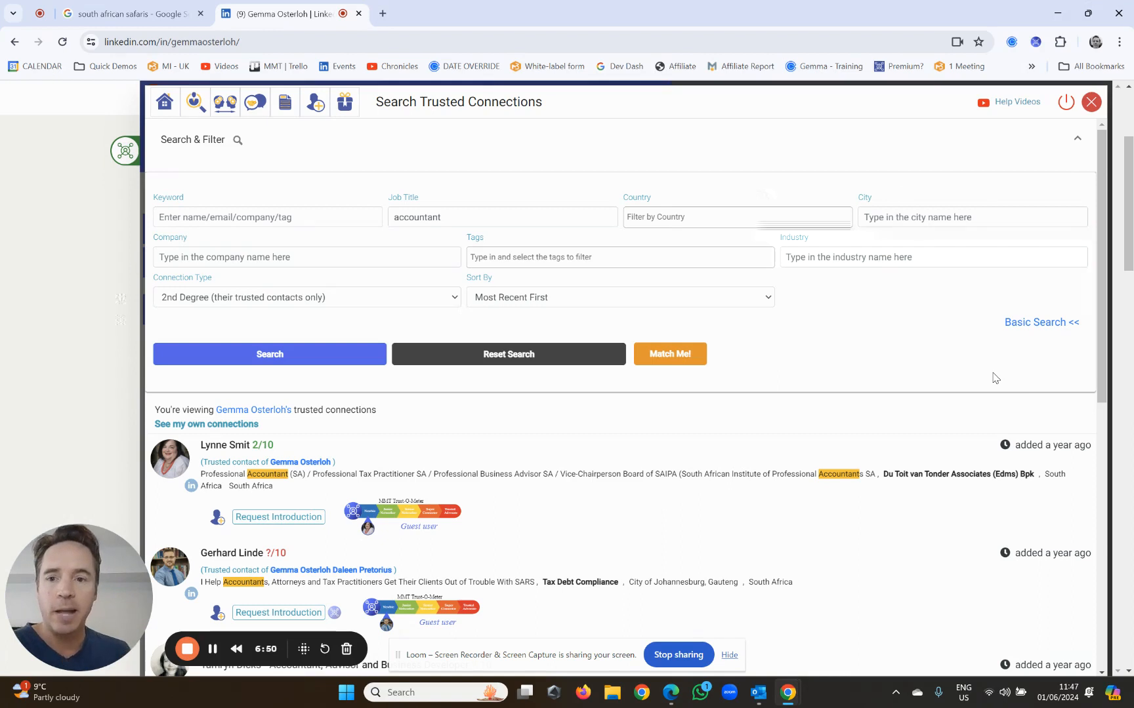
pyautogui.moveTo(363, 331)
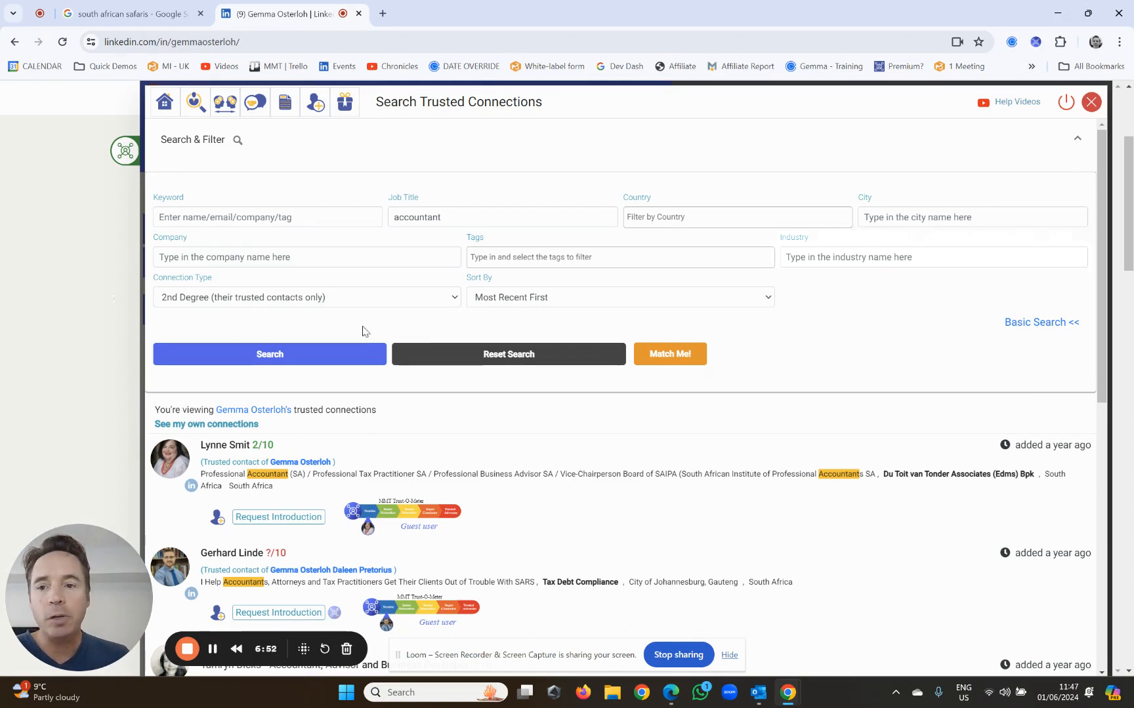
pyautogui.moveTo(212, 289)
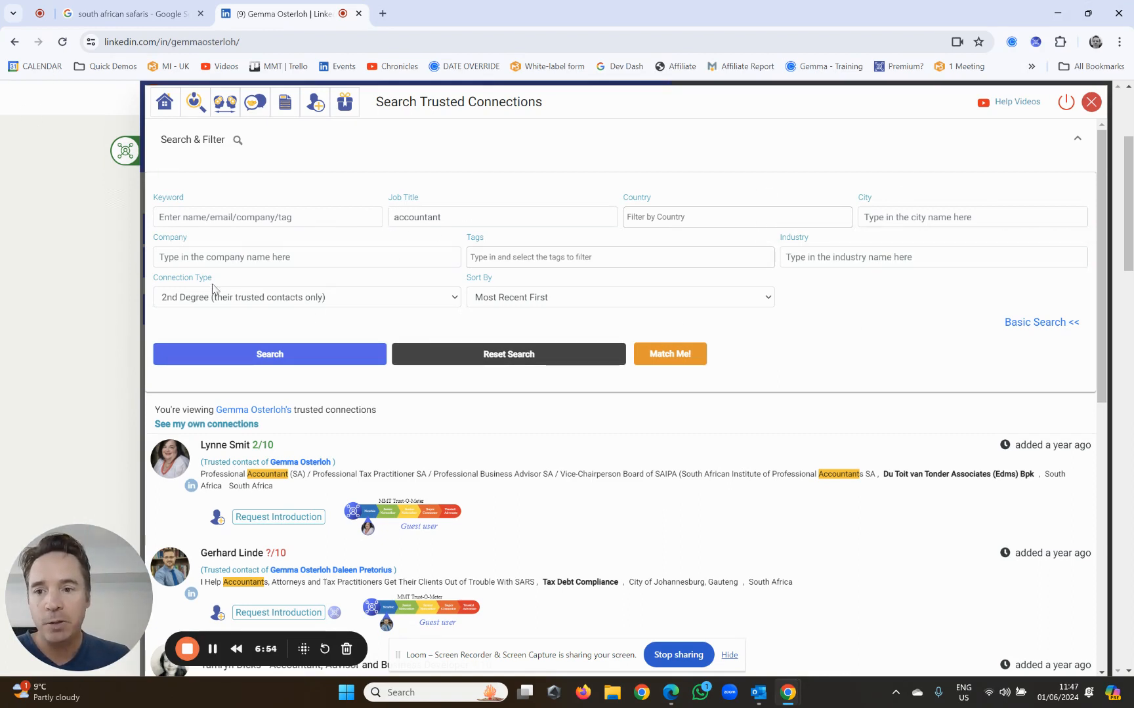
pyautogui.moveTo(509, 354)
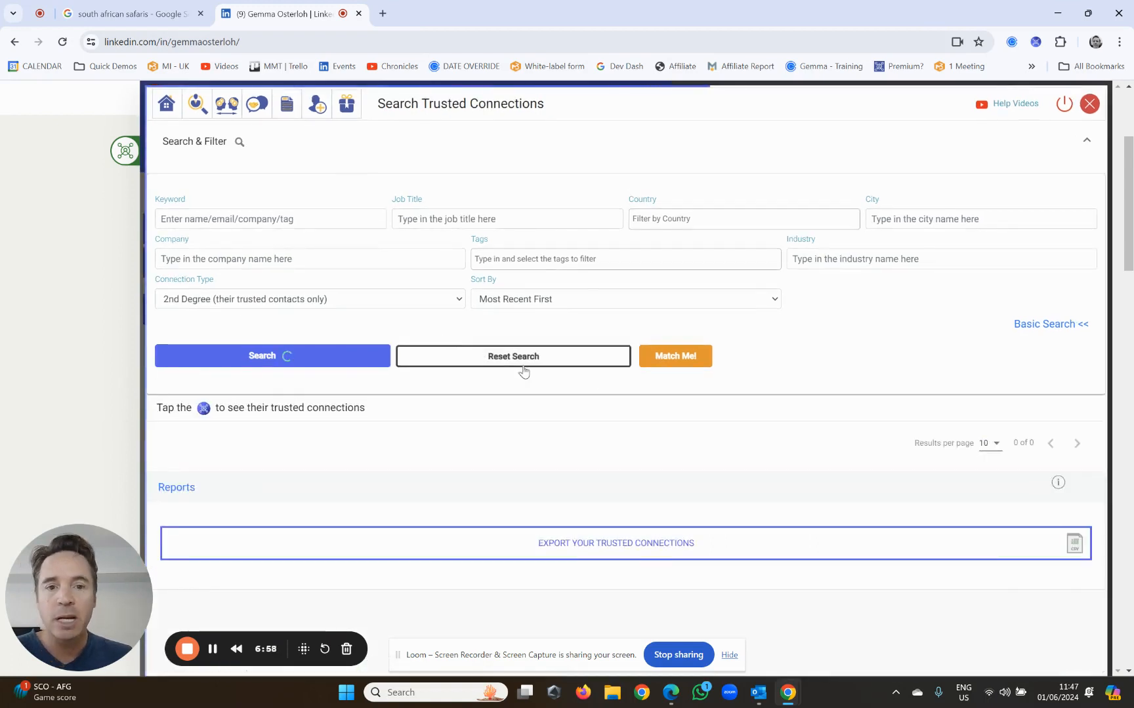
# Search 2nd-degree connections for 'accountant' and scroll the Australia, South Africa and UK matches.
pyautogui.click(271, 355)
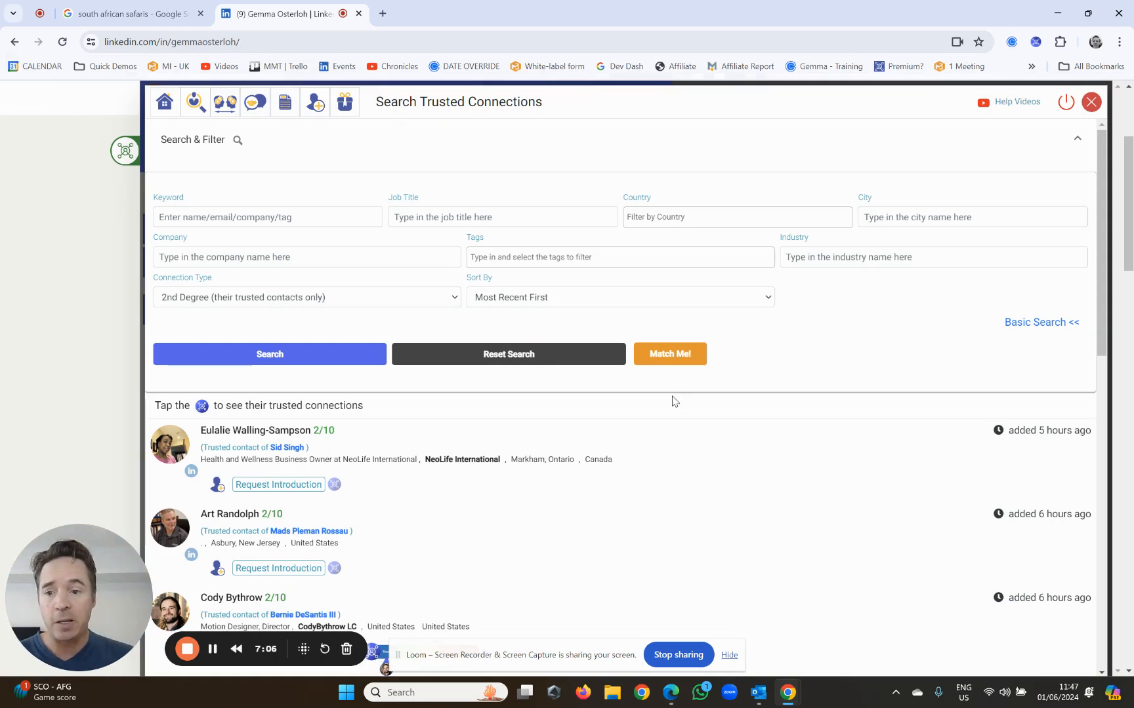
pyautogui.click(501, 217)
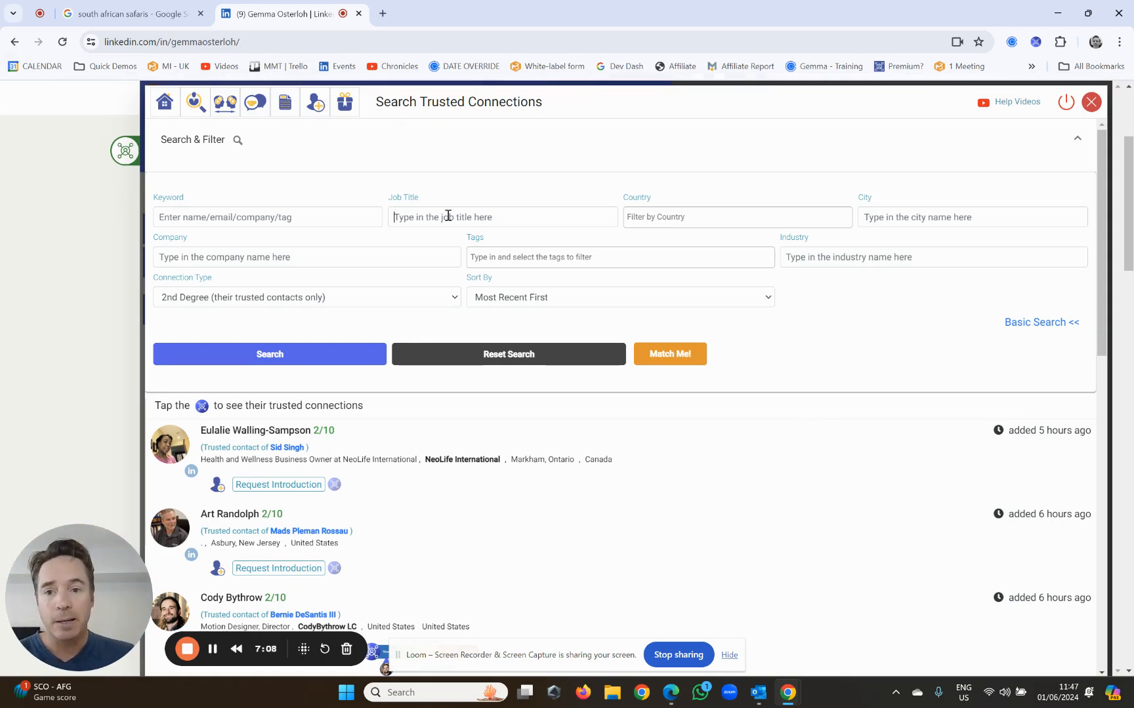
pyautogui.write('accountant')
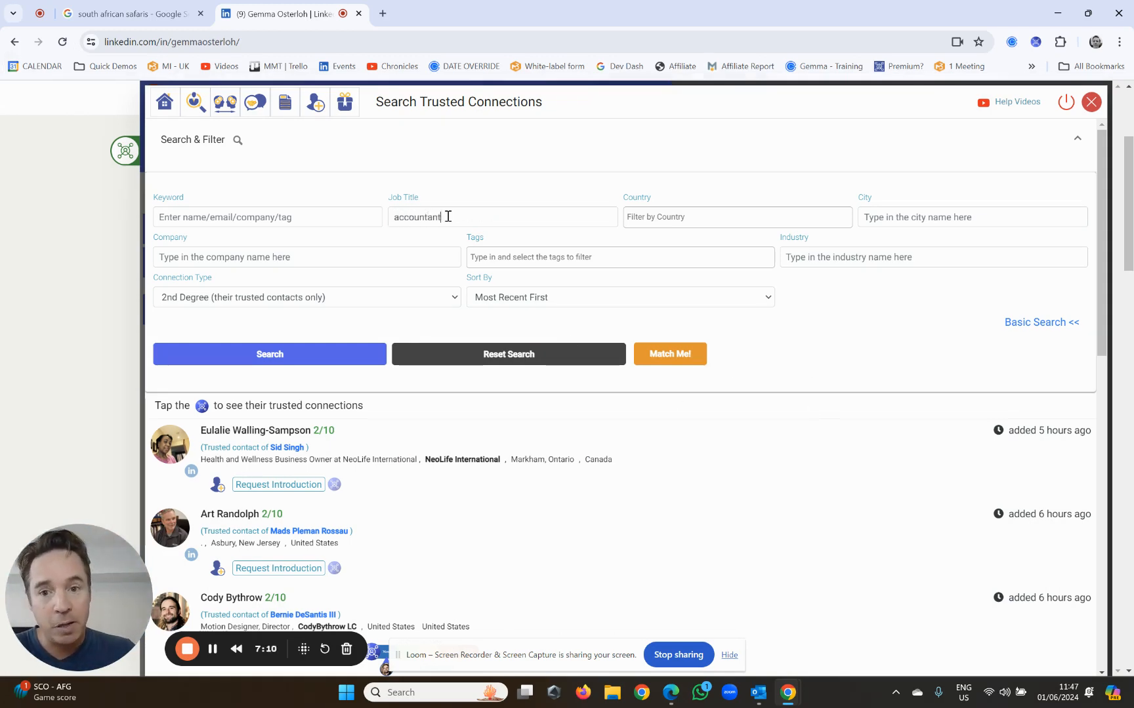
pyautogui.click(269, 355)
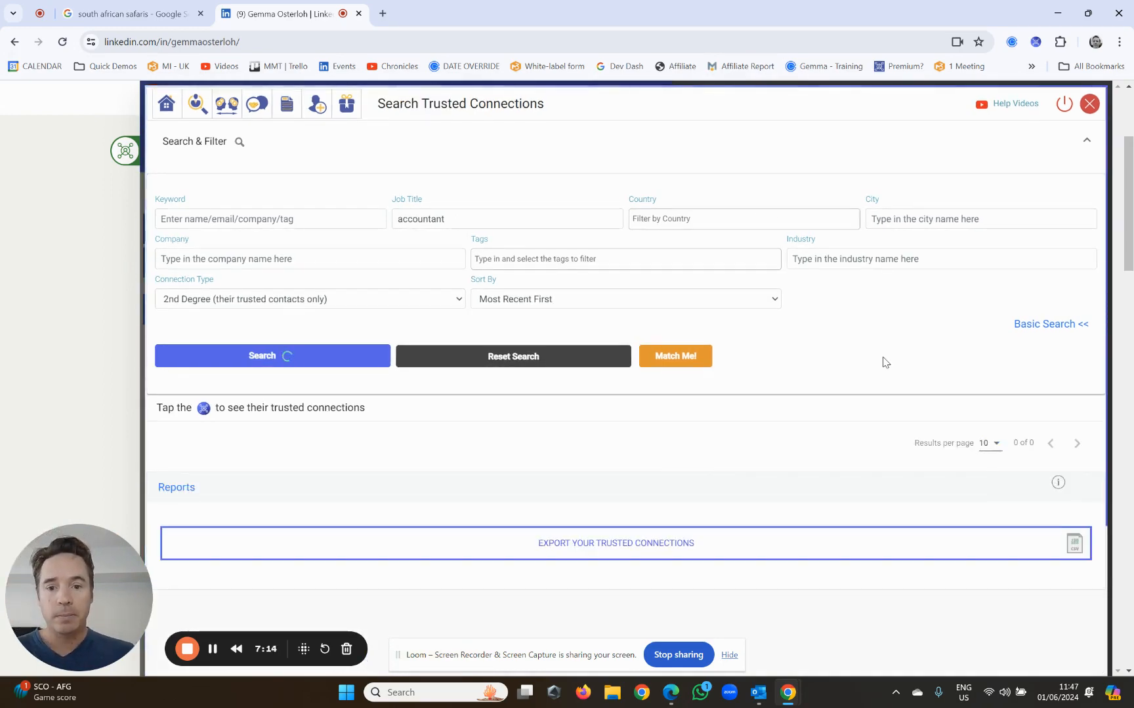
pyautogui.click(271, 355)
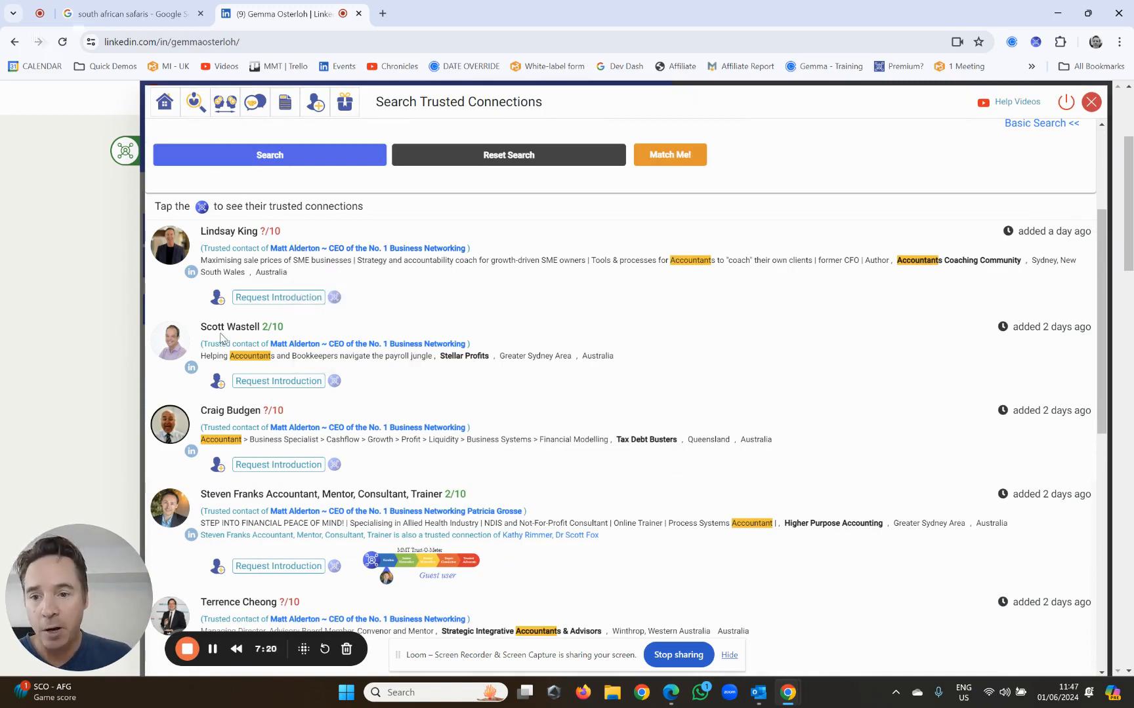
pyautogui.scroll(-3)
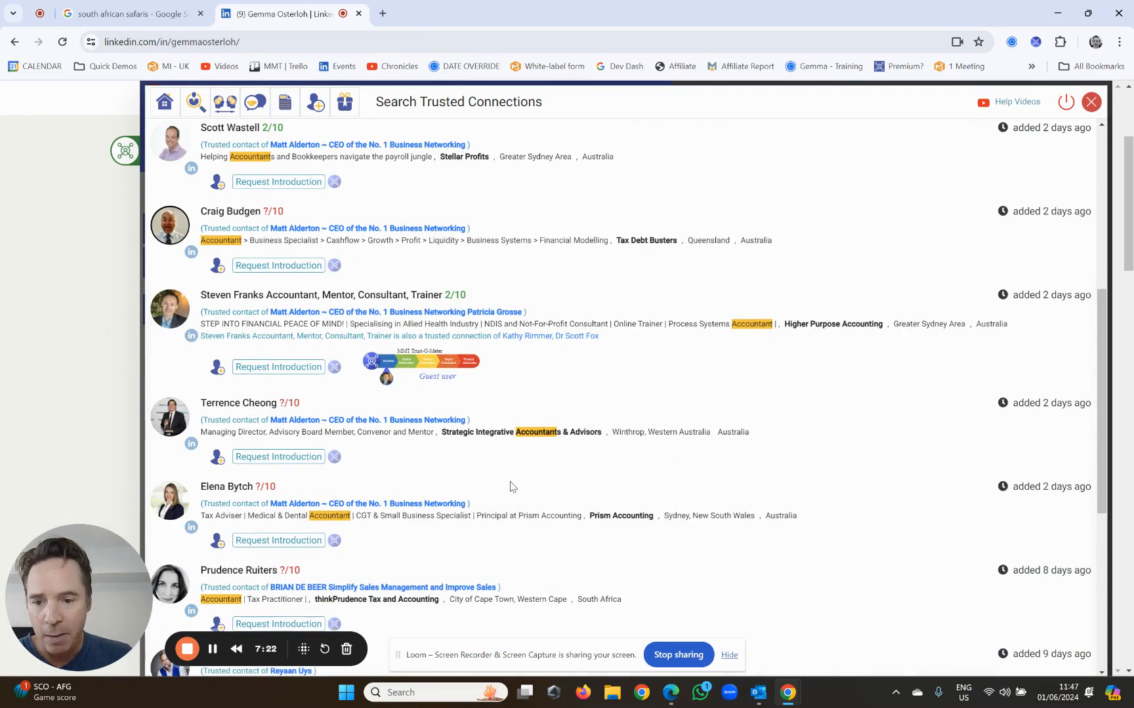
pyautogui.scroll(-3)
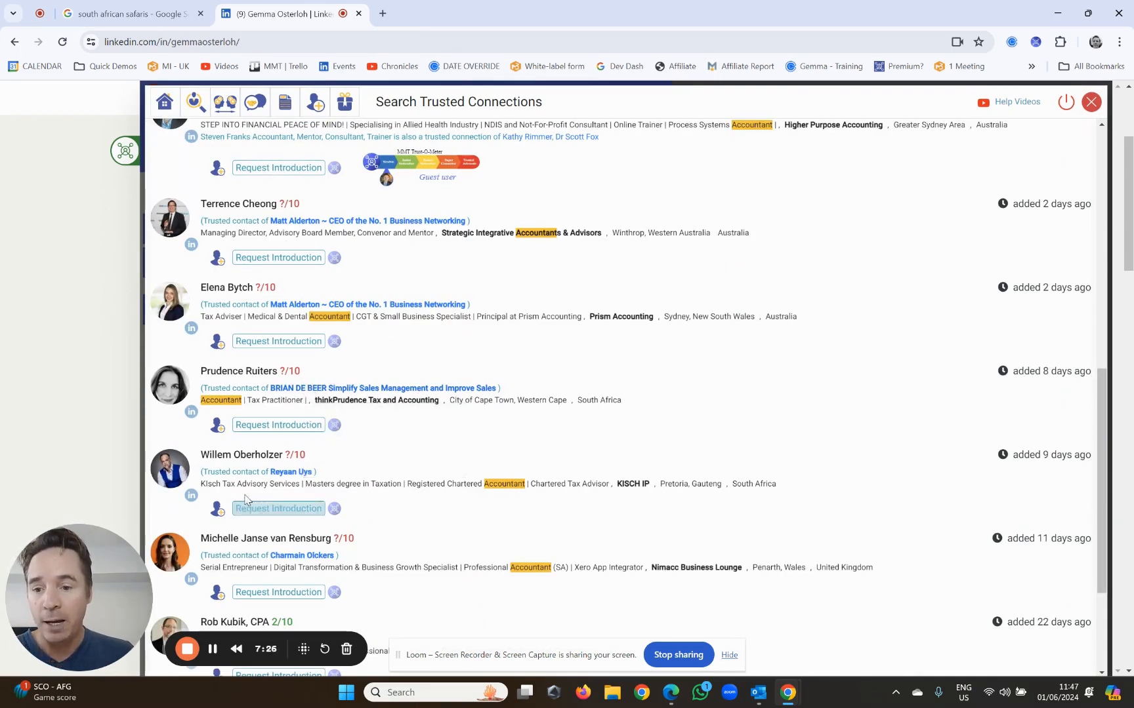
pyautogui.moveTo(524, 512)
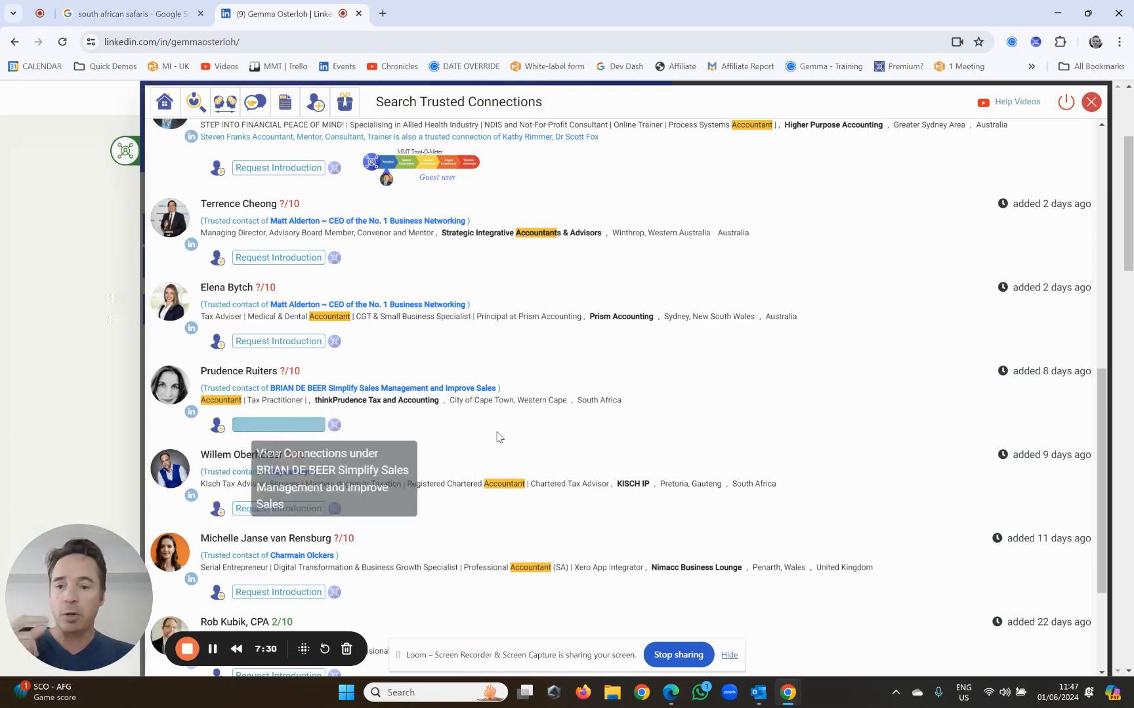
pyautogui.moveTo(603, 440)
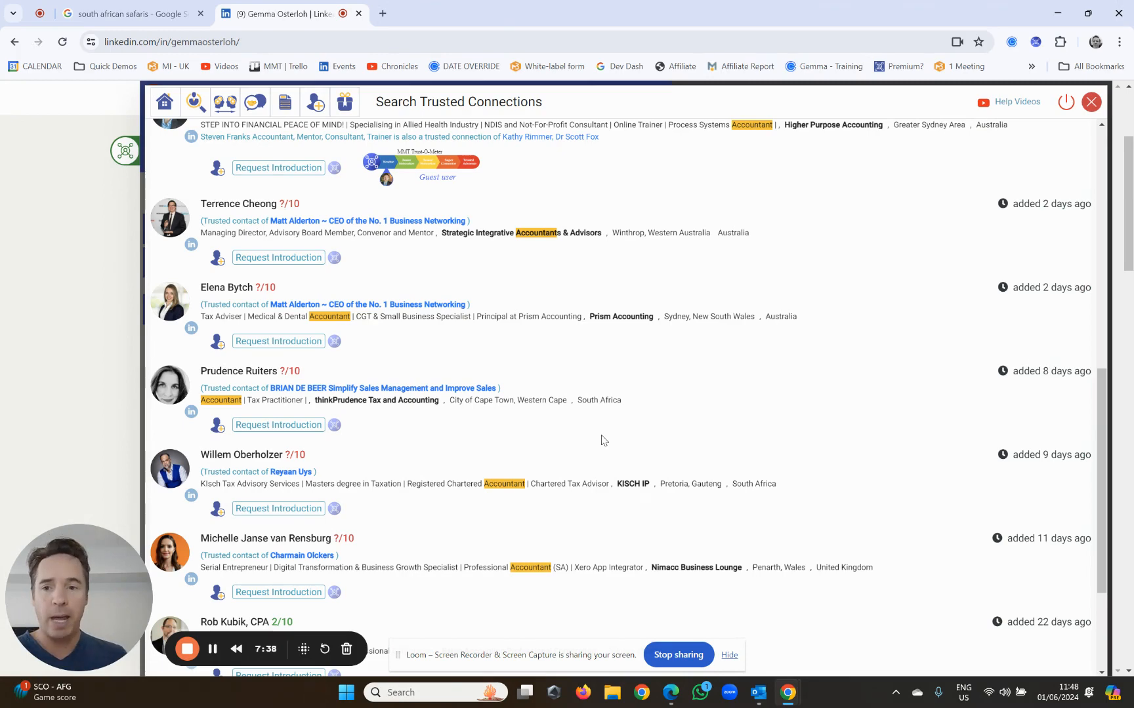
pyautogui.scroll(-3)
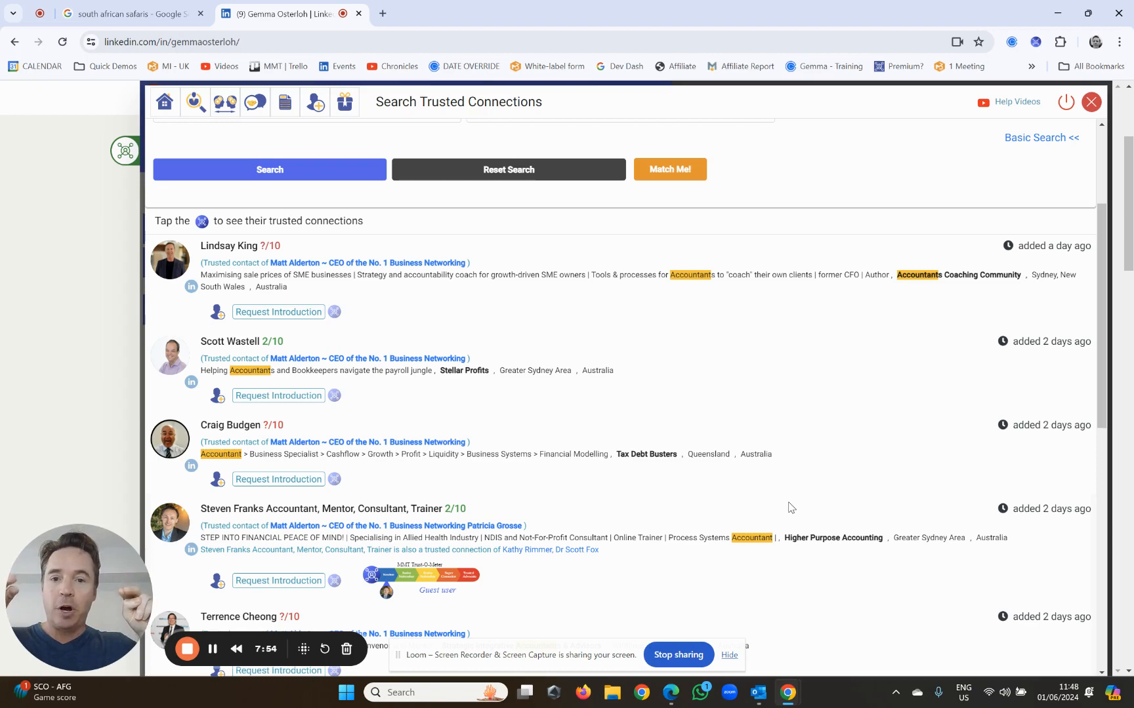
pyautogui.moveTo(195, 101)
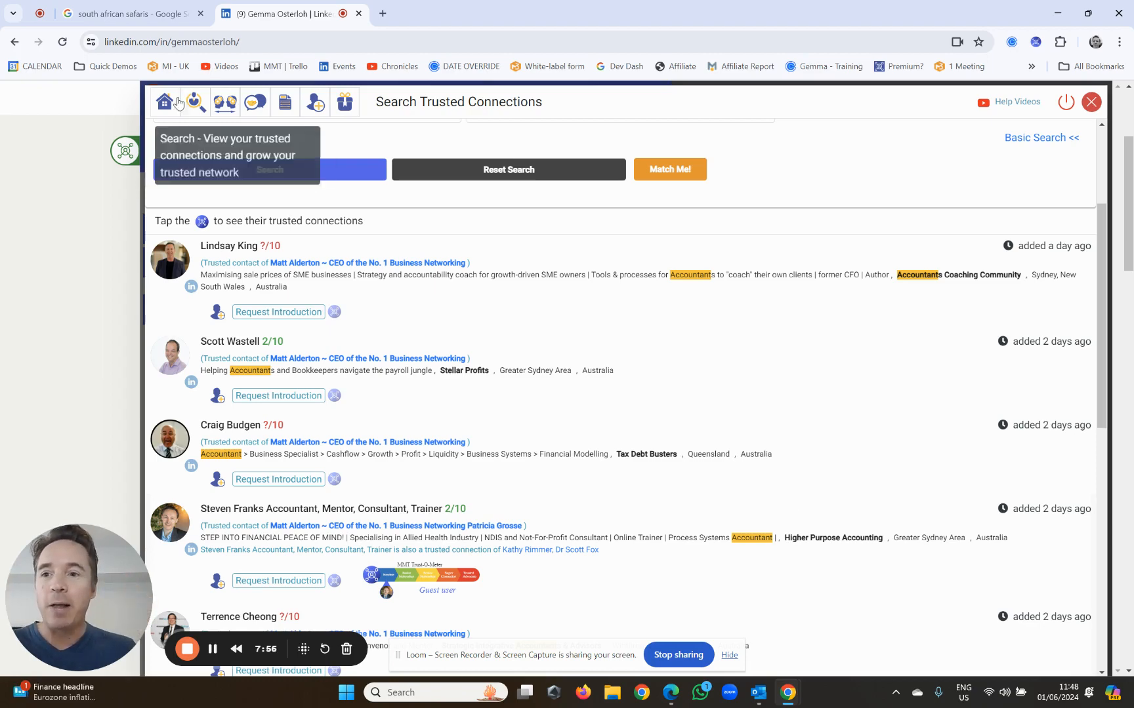
pyautogui.click(164, 102)
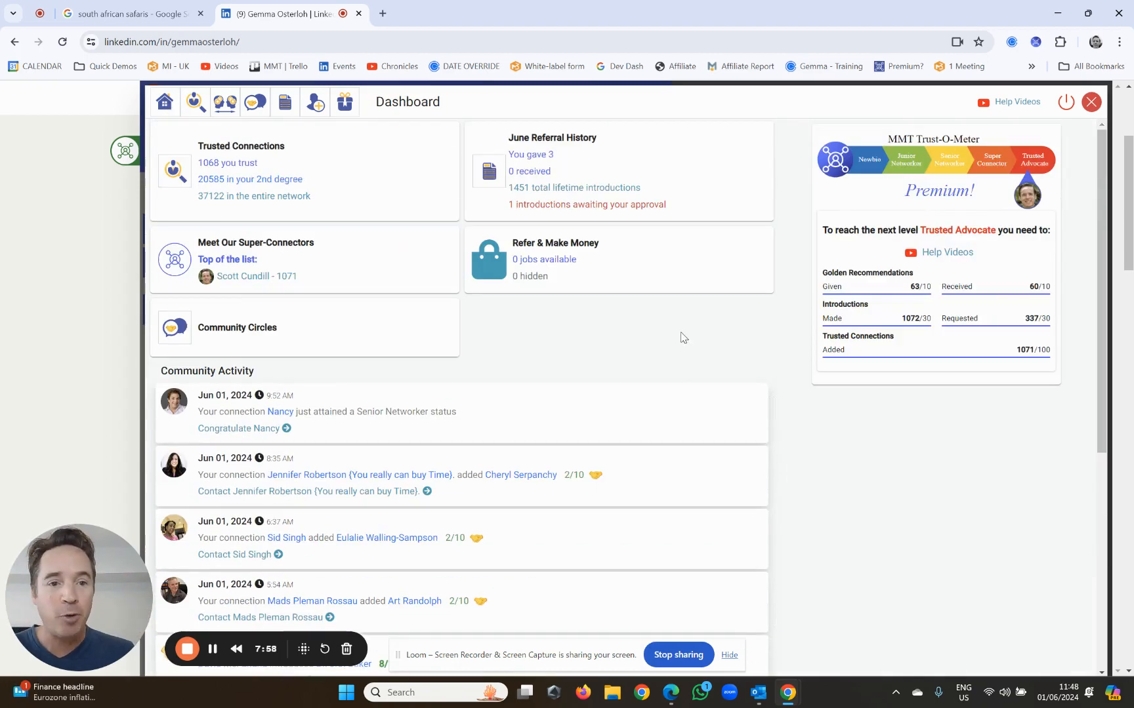
pyautogui.moveTo(1034, 163)
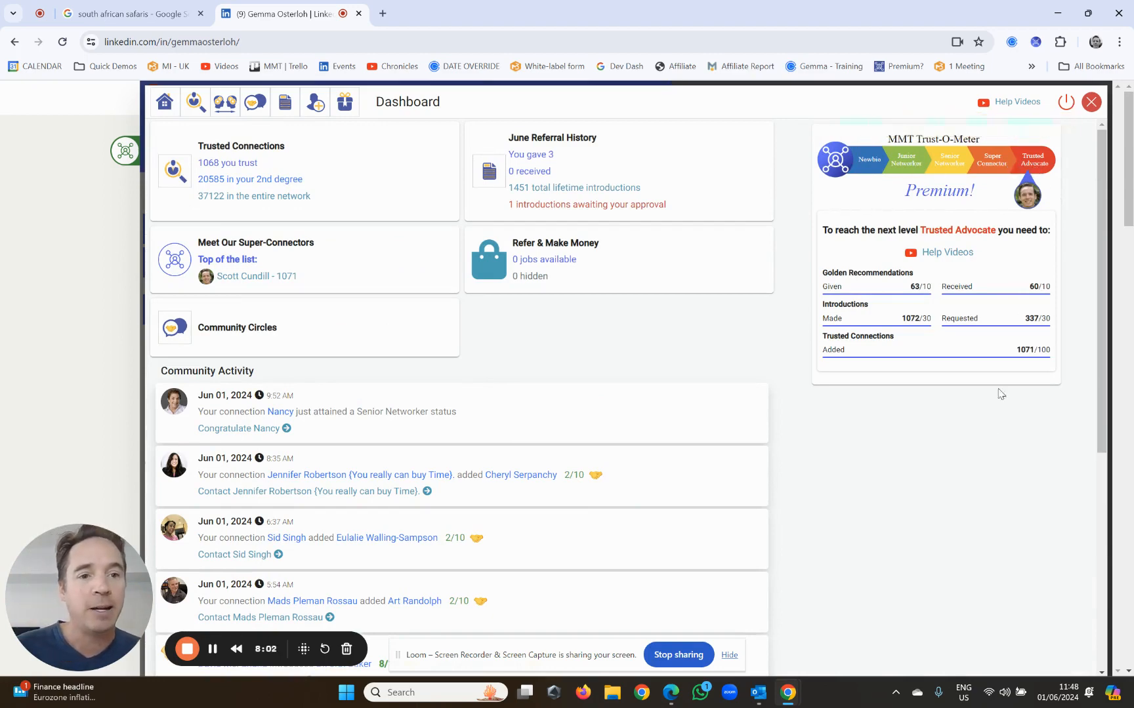
pyautogui.moveTo(988, 440)
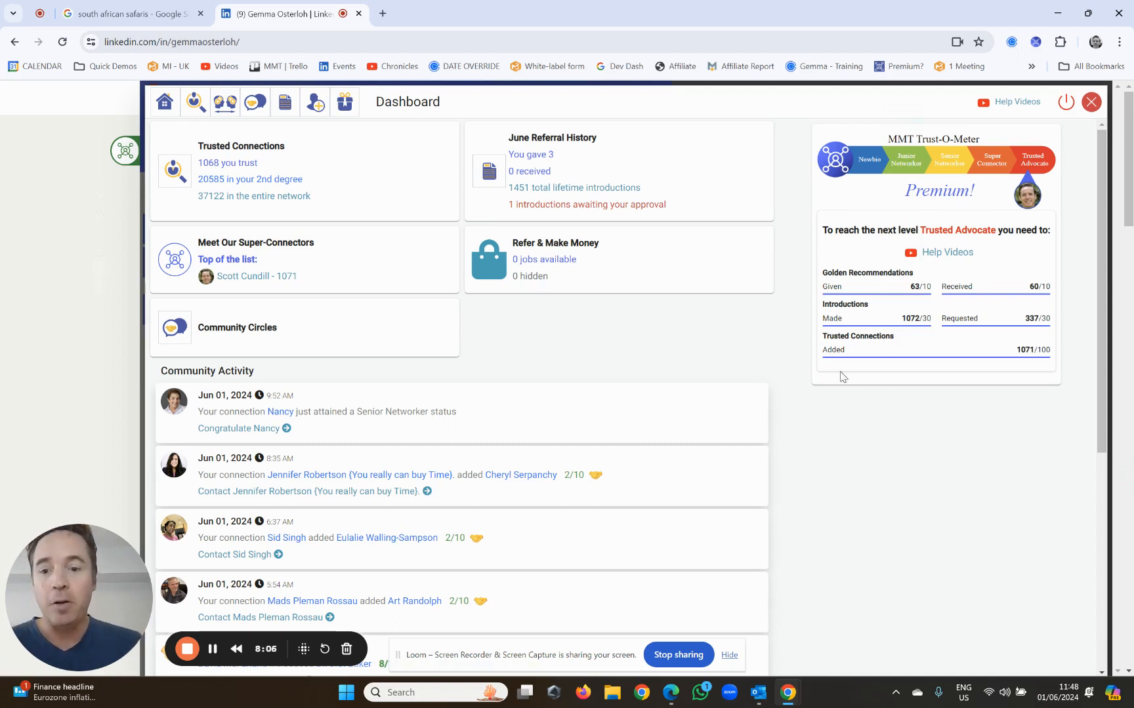
pyautogui.moveTo(822, 416)
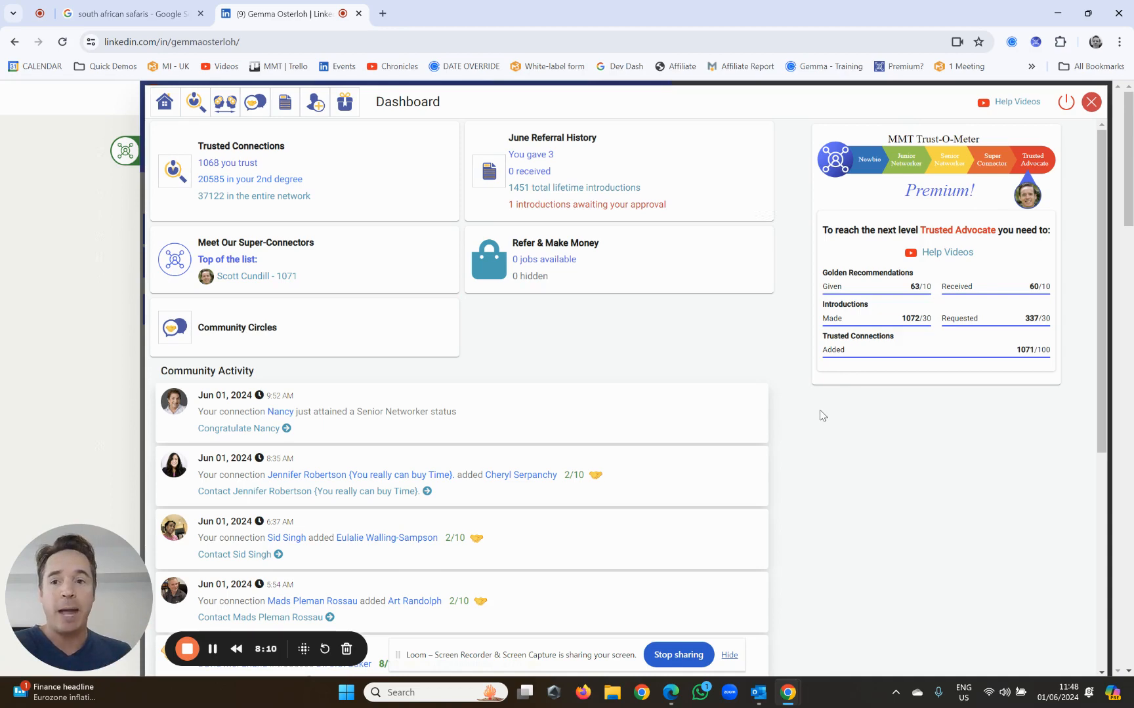
pyautogui.moveTo(800, 438)
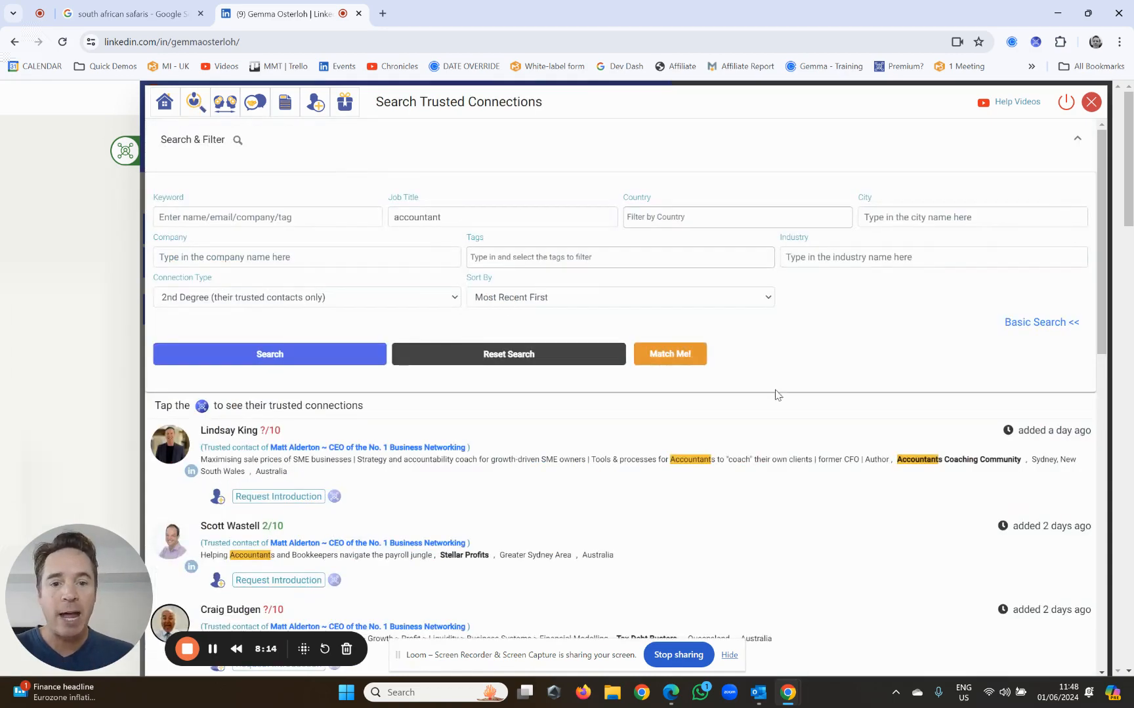
# Rerun the accountant search, then open a blank new Chrome tab.
pyautogui.click(269, 354)
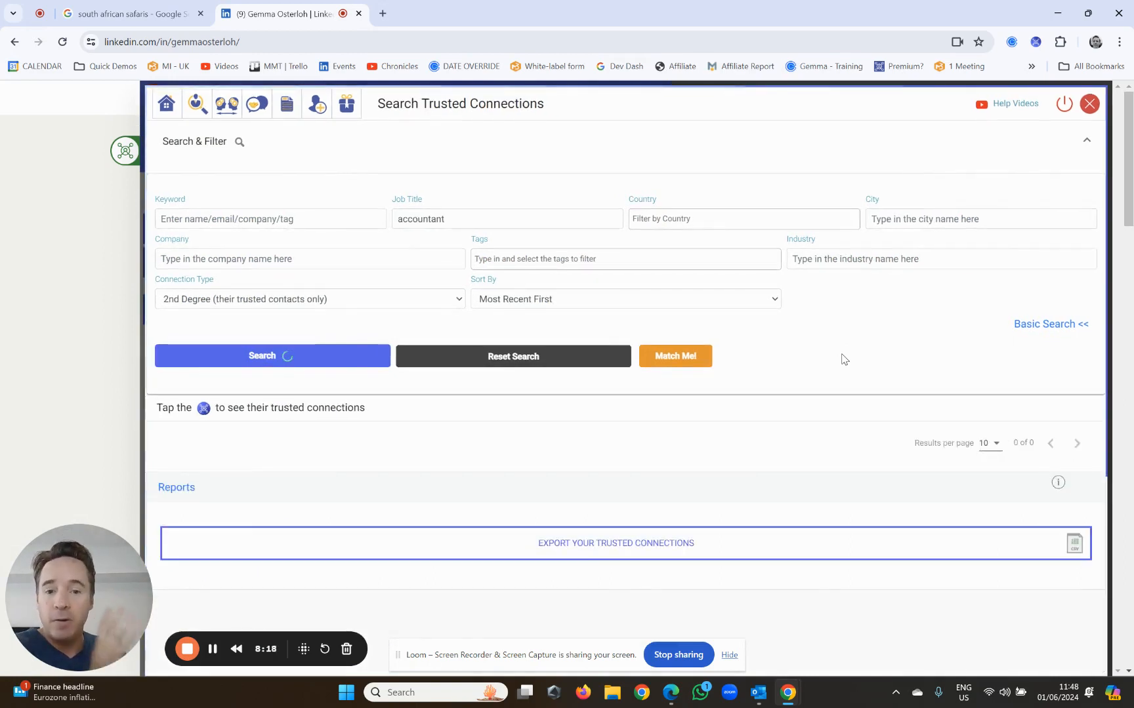
pyautogui.click(270, 355)
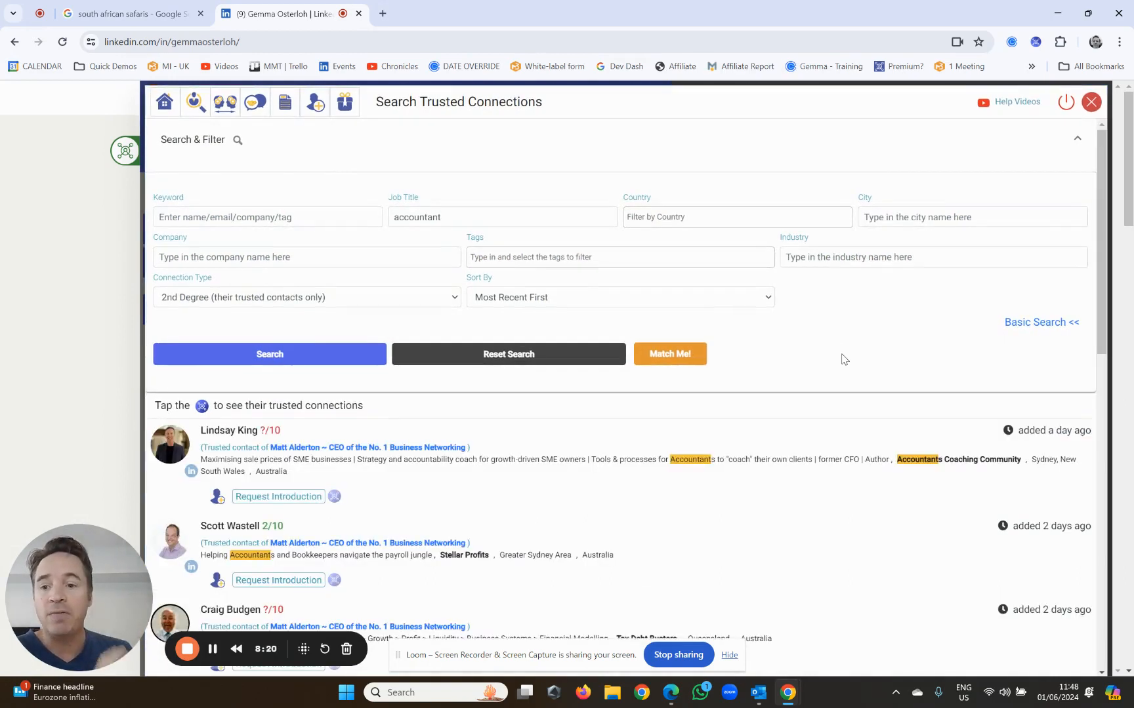
pyautogui.moveTo(856, 362)
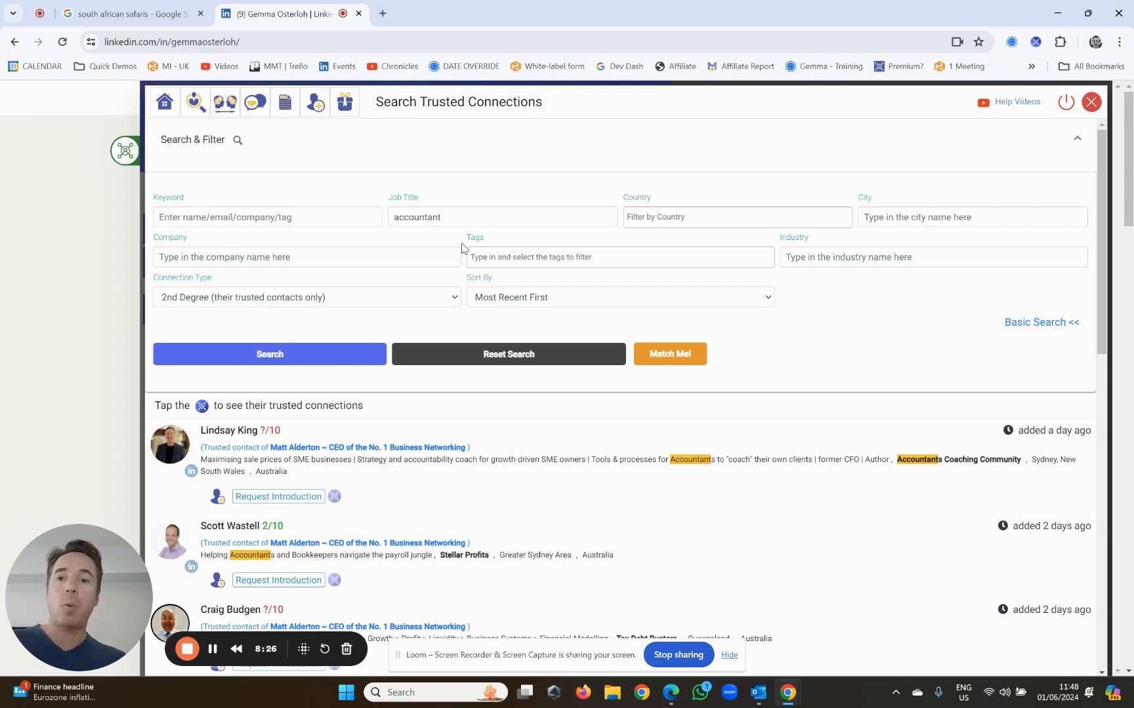
pyautogui.click(382, 14)
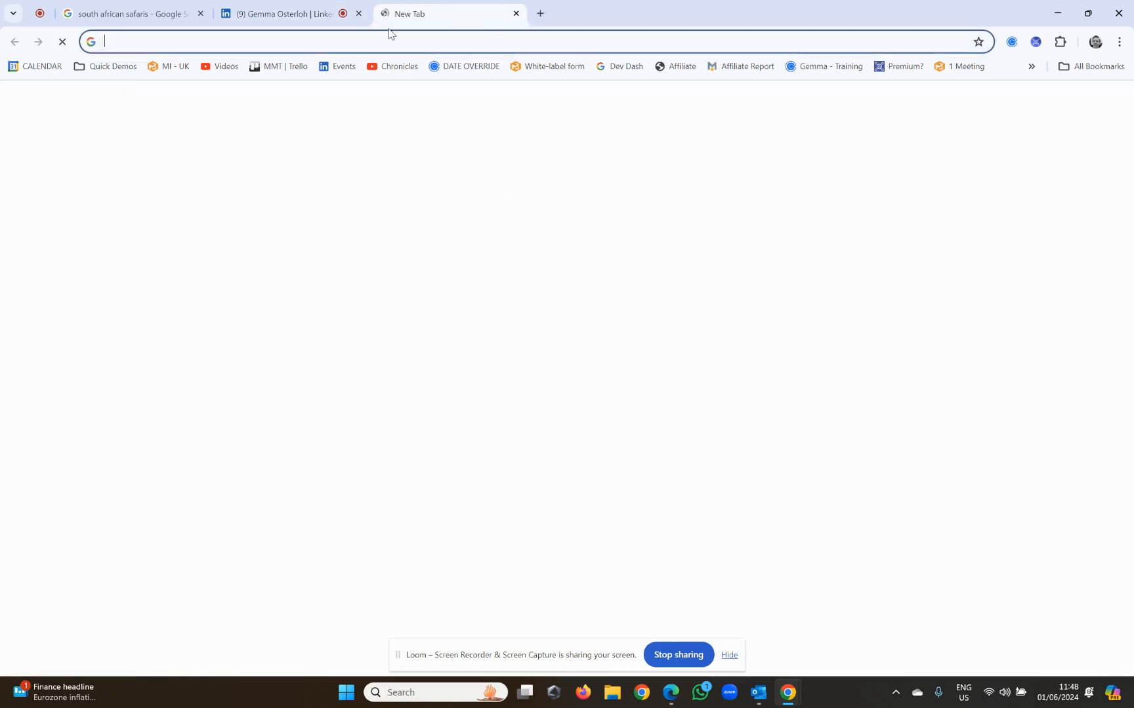
# Enter 'zoom' in the address bar and open the Launch Meeting - Zoom page.
pyautogui.write('zoom')
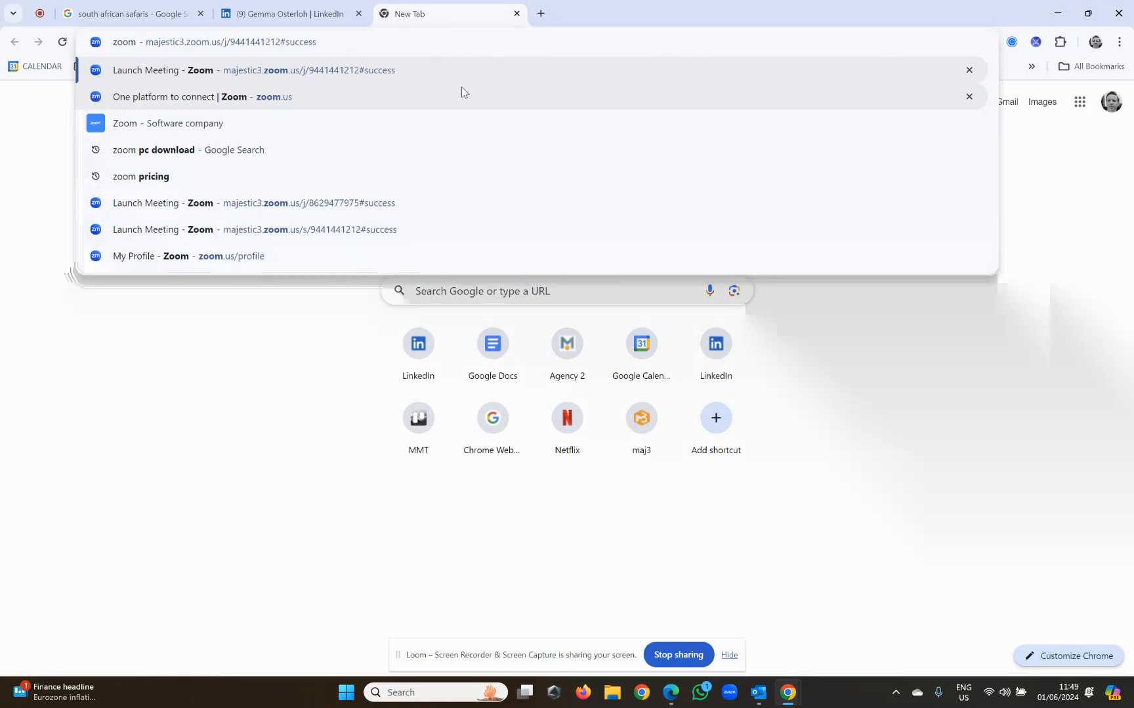
pyautogui.click(232, 70)
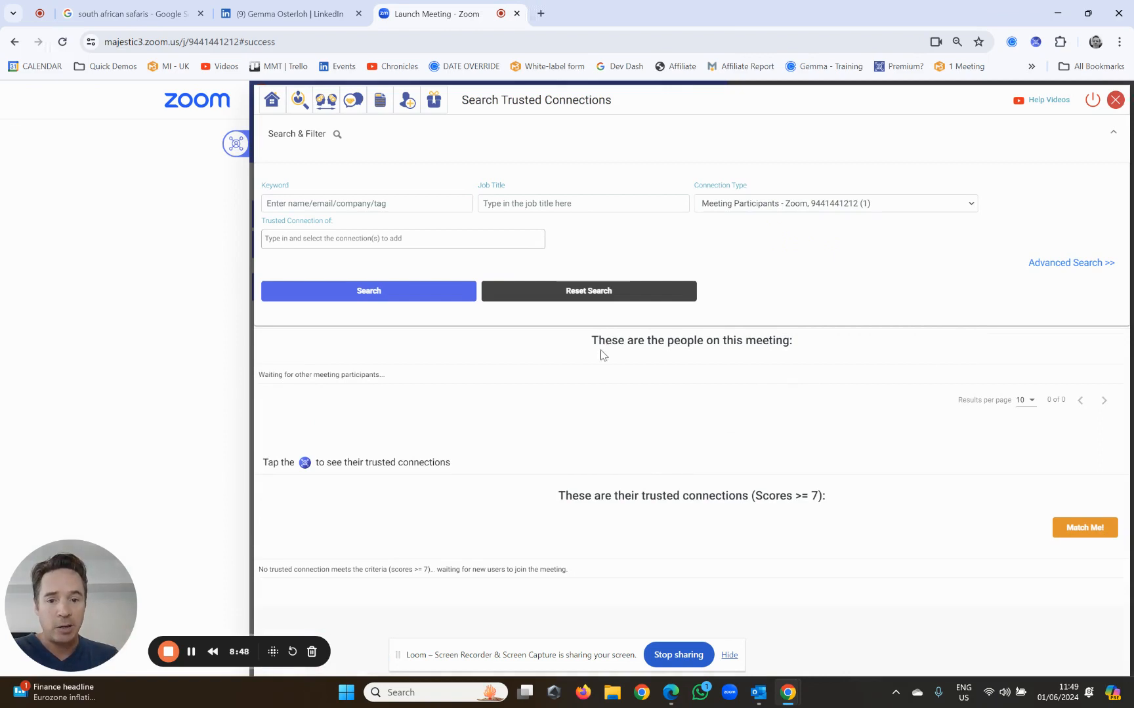
pyautogui.moveTo(593, 340); pyautogui.dragTo(753, 340)
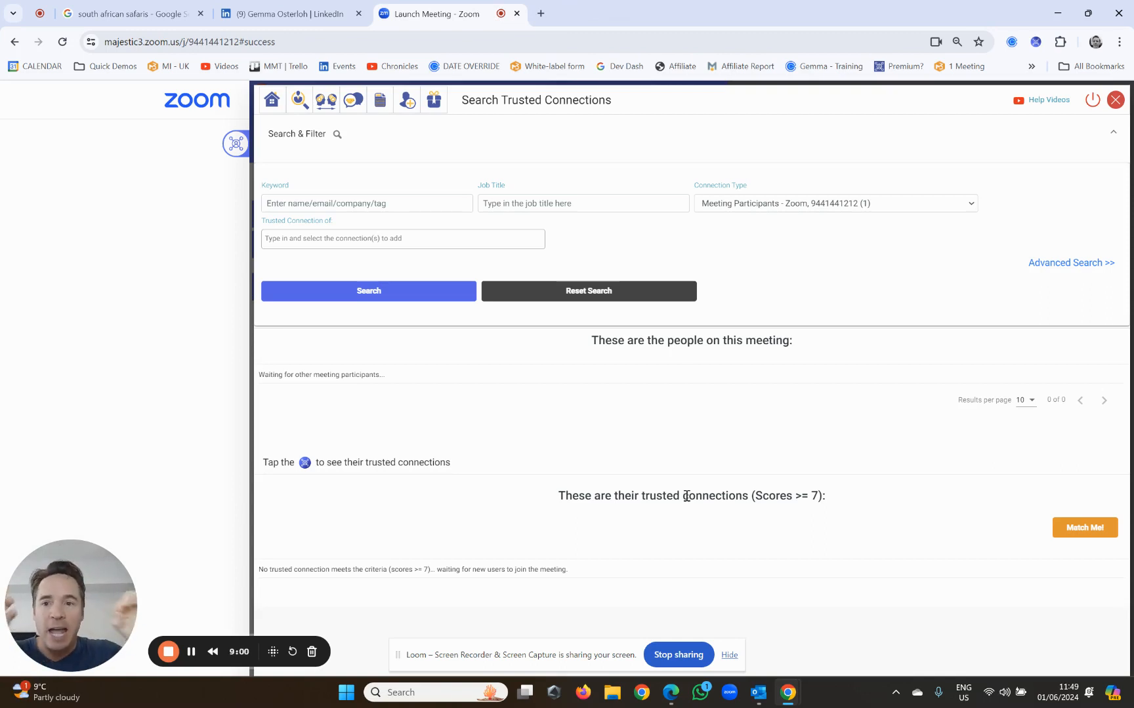
pyautogui.moveTo(326, 99)
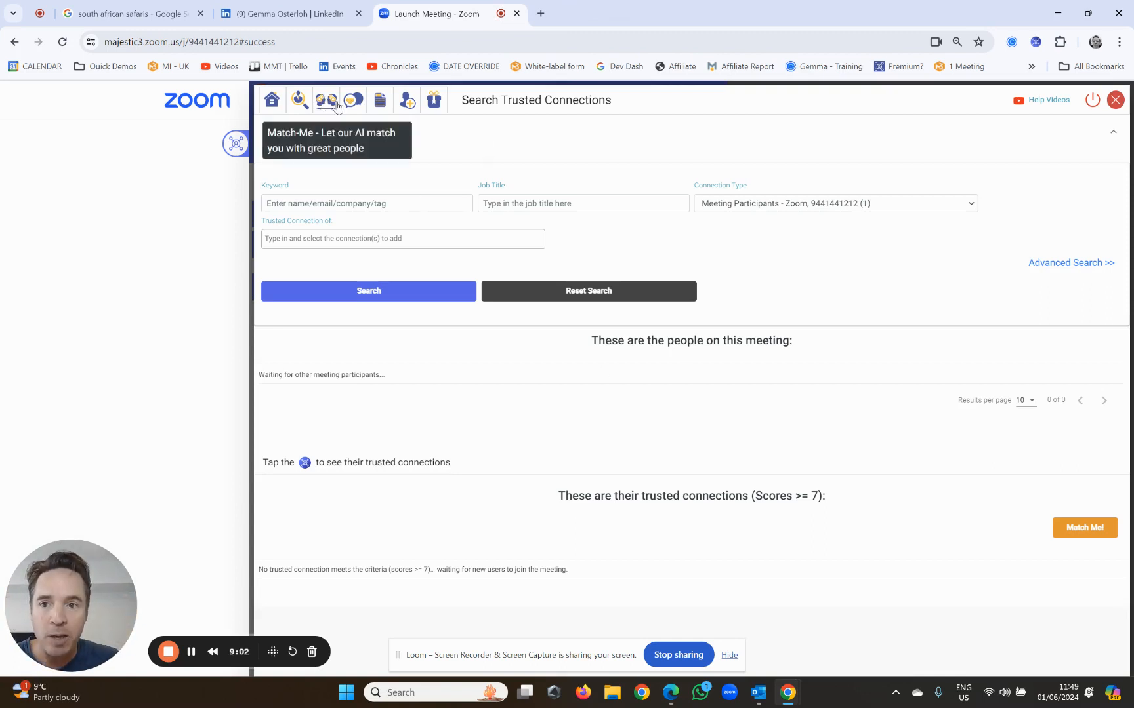
pyautogui.moveTo(328, 103)
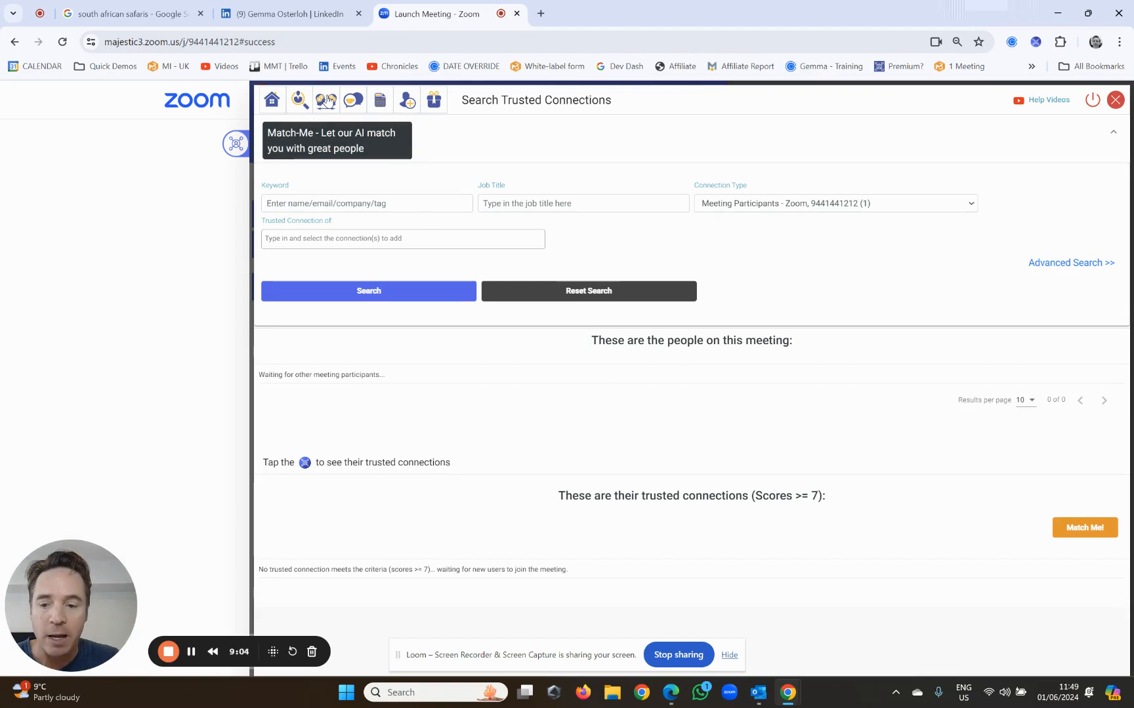